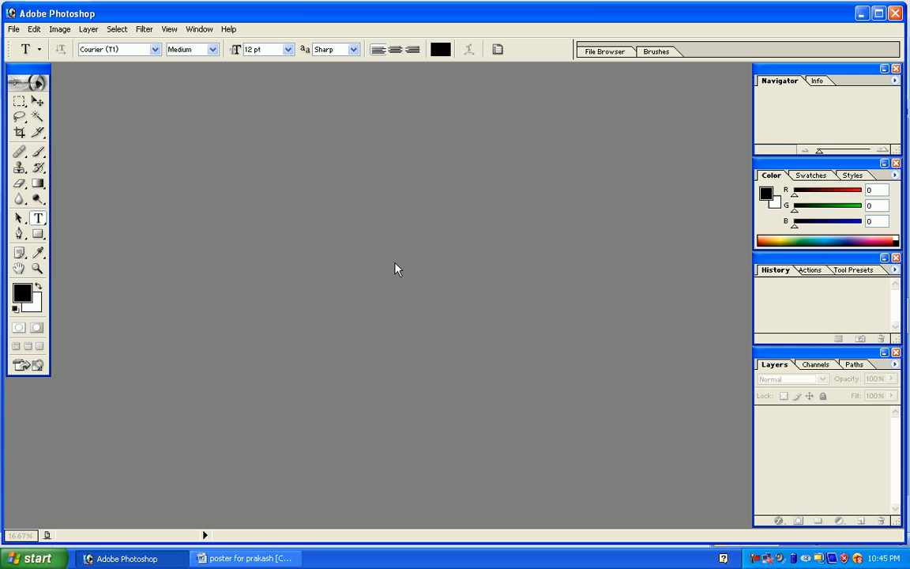
pyautogui.moveTo(429, 225)
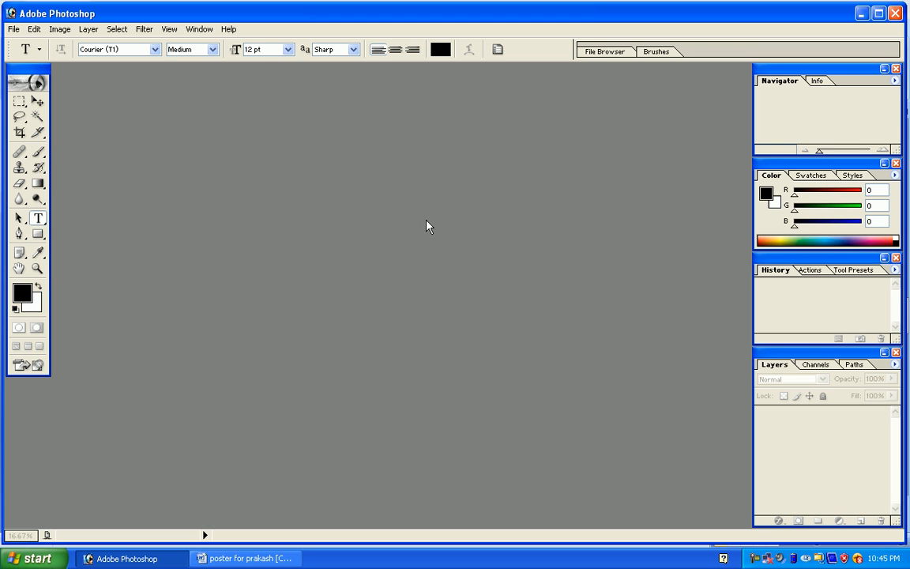
pyautogui.moveTo(156, 198)
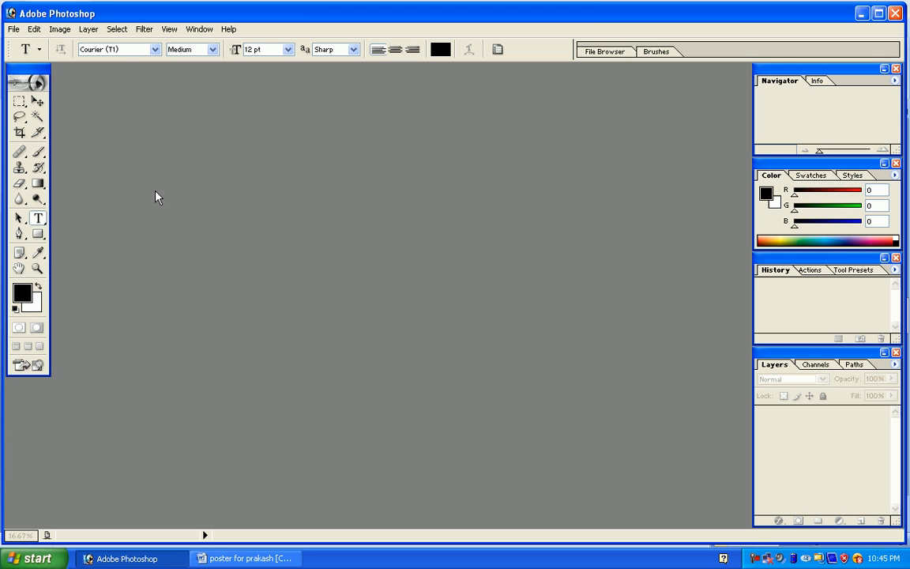
pyautogui.moveTo(177, 230)
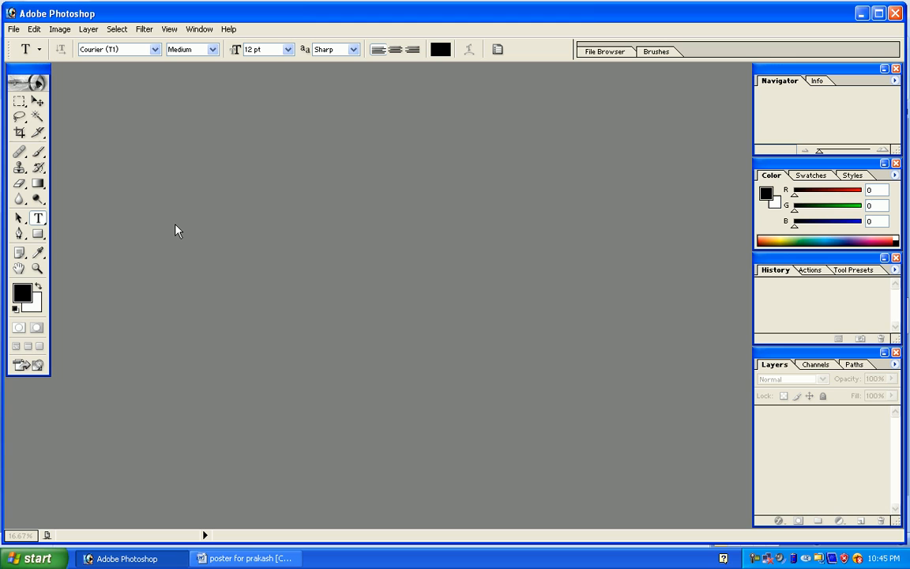
pyautogui.moveTo(173, 230)
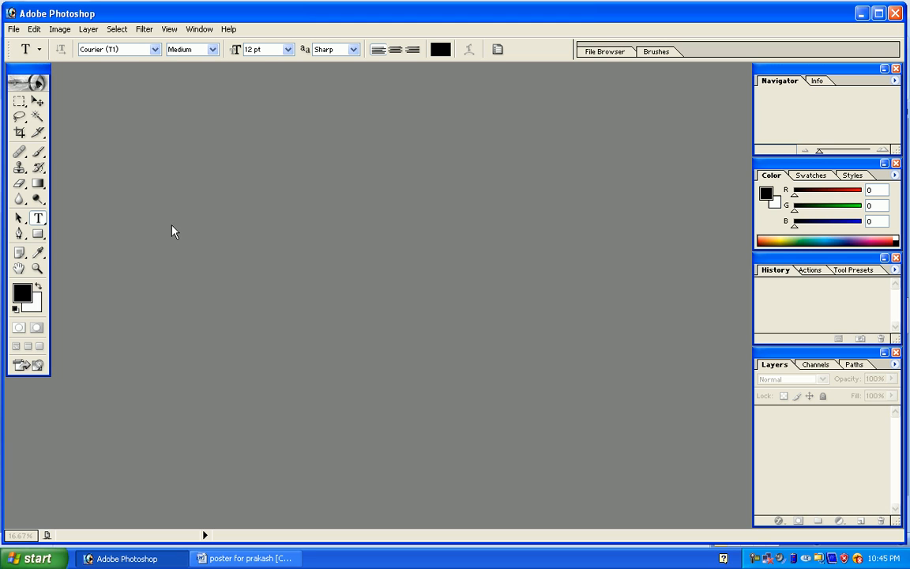
pyautogui.moveTo(84, 150)
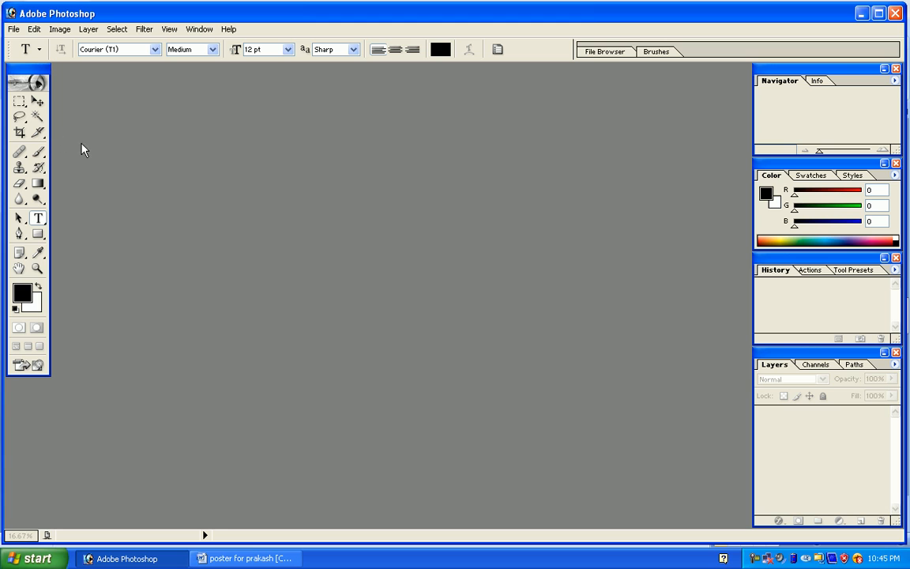
pyautogui.moveTo(85, 120)
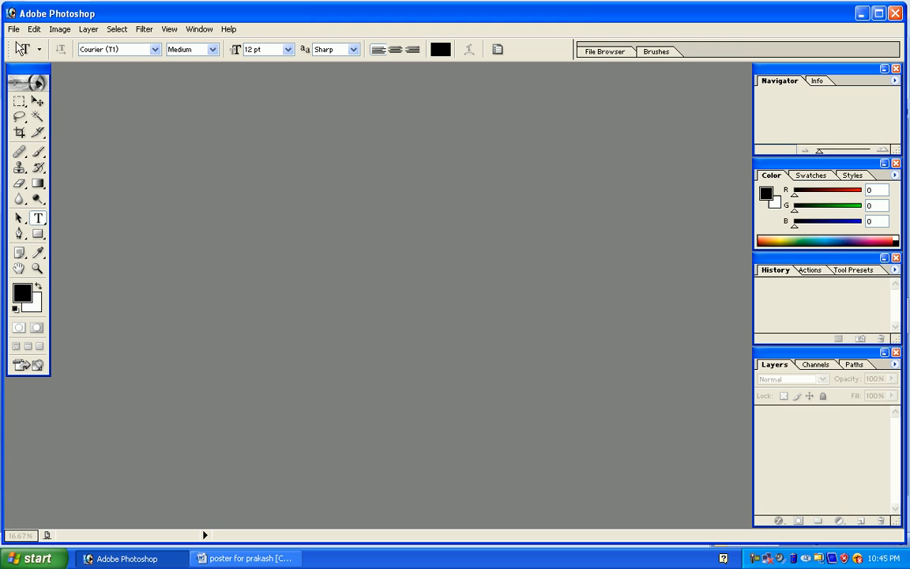
# Create a new document 'Poster', 100 cm wide and high, 72 pixels/inch, white contents
pyautogui.click(13, 30)
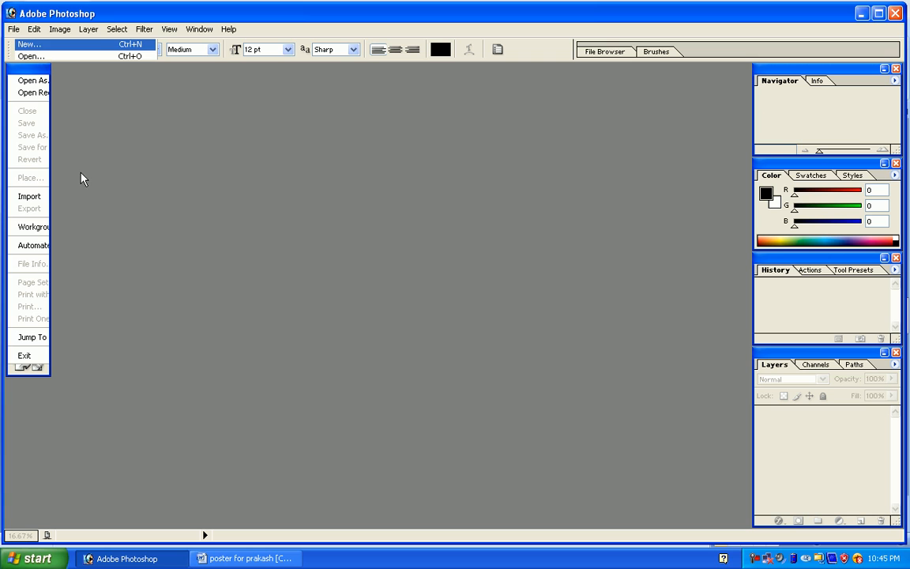
pyautogui.click(26, 37)
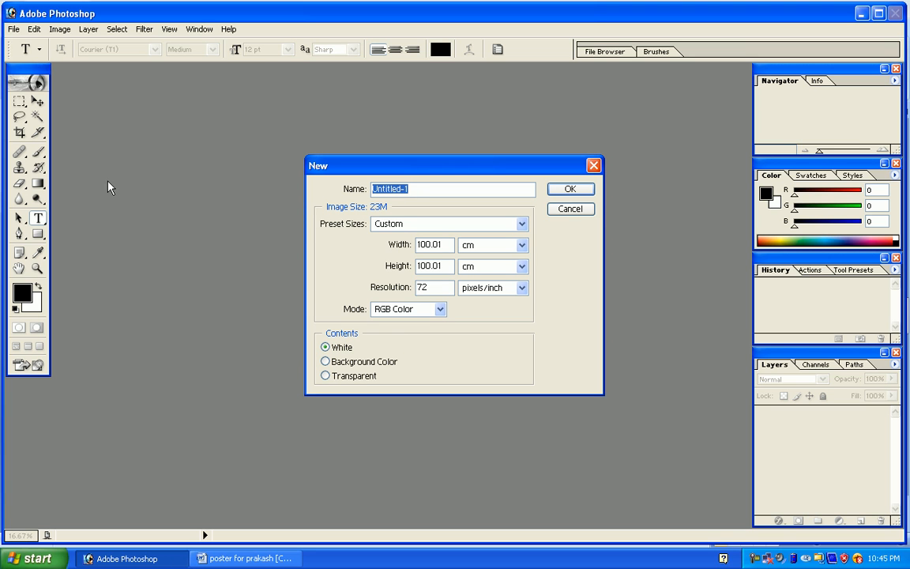
pyautogui.write('Post')
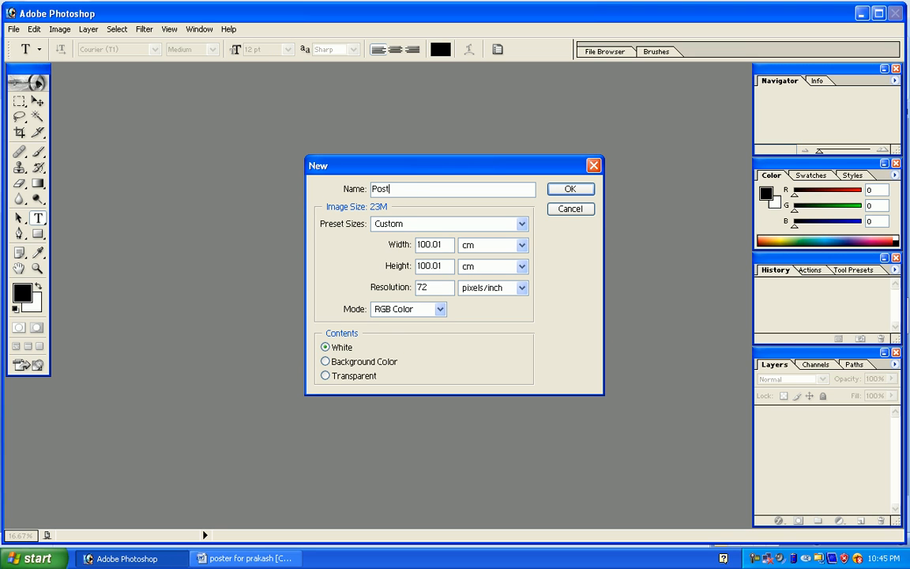
pyautogui.write('er')
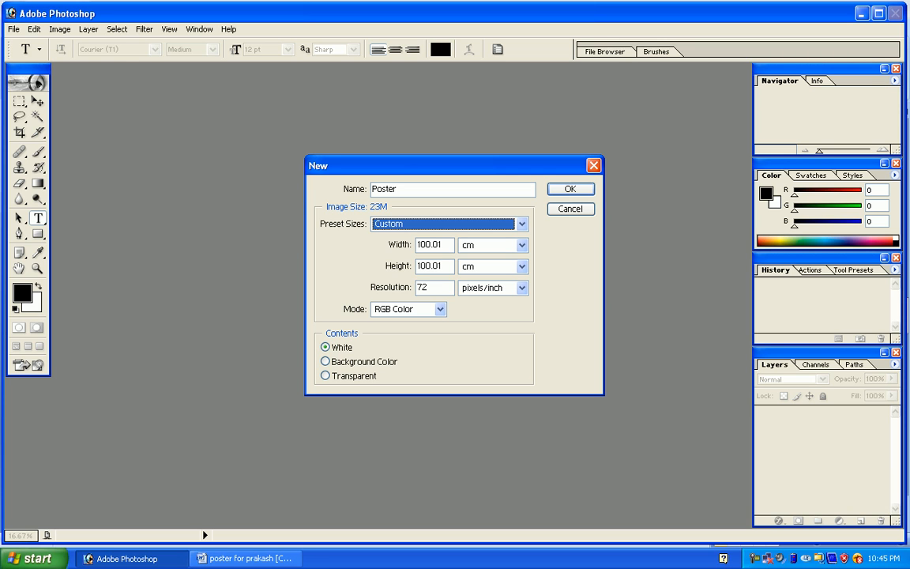
pyautogui.click(432, 244)
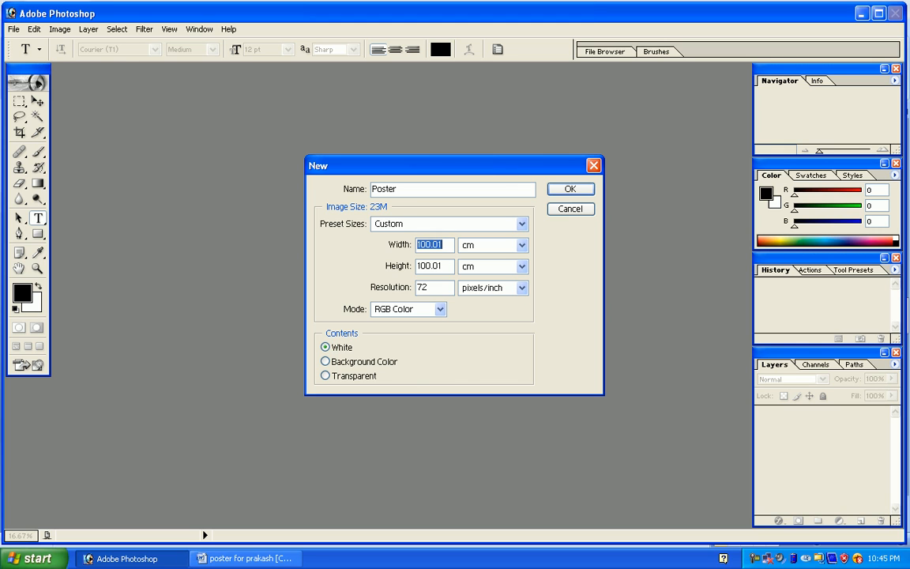
pyautogui.write('100')
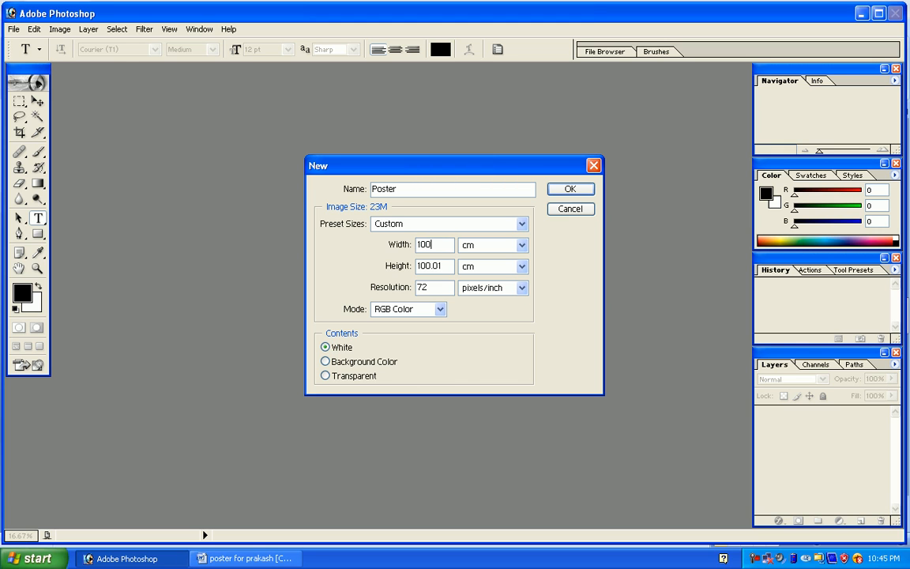
pyautogui.write('10')
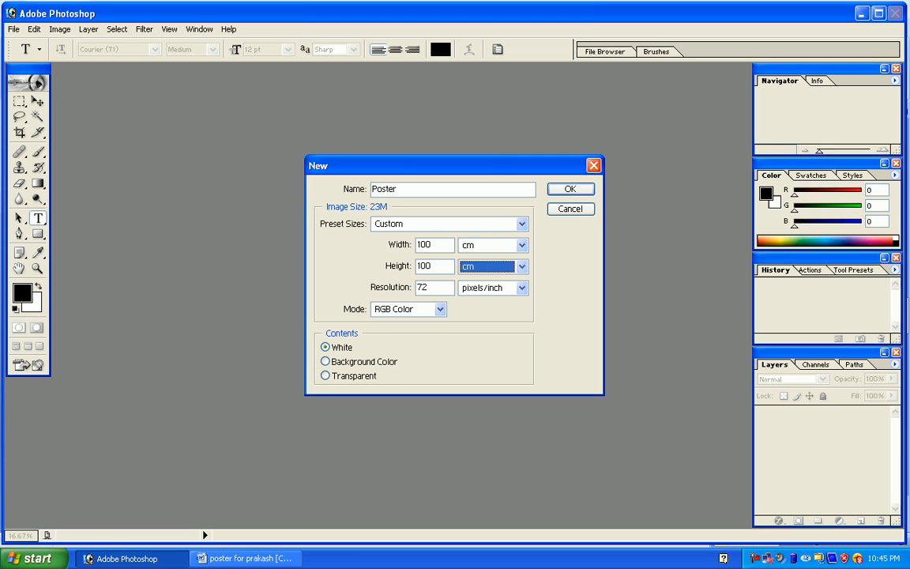
pyautogui.click(434, 287)
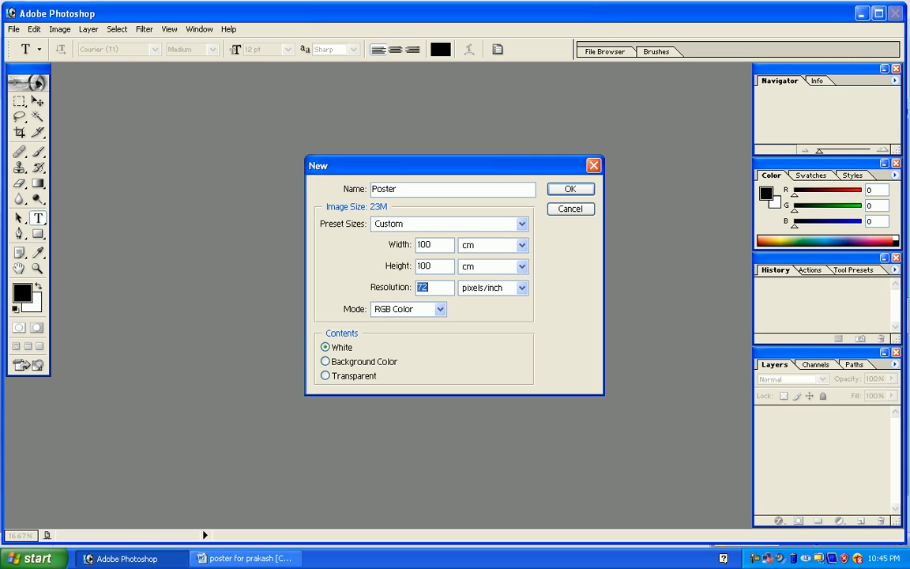
pyautogui.click(570, 188)
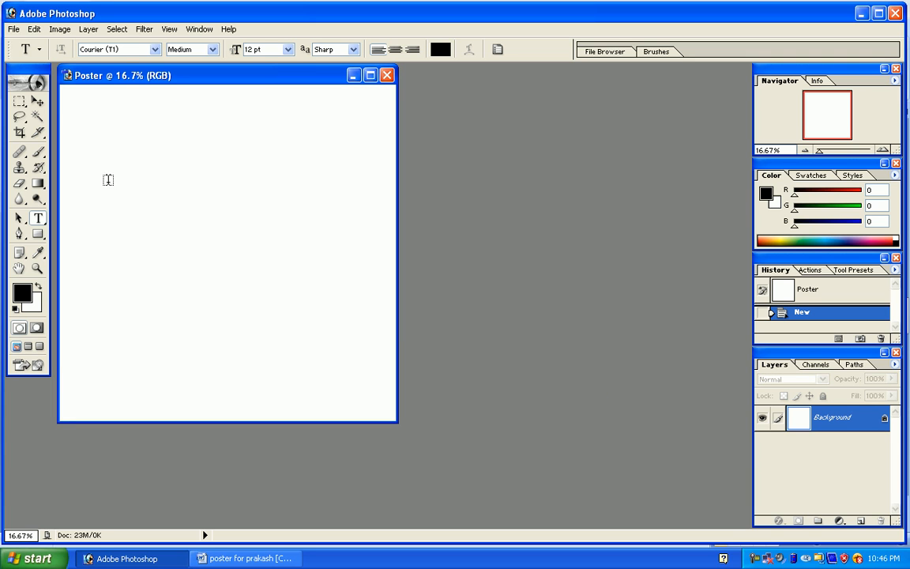
pyautogui.moveTo(109, 213)
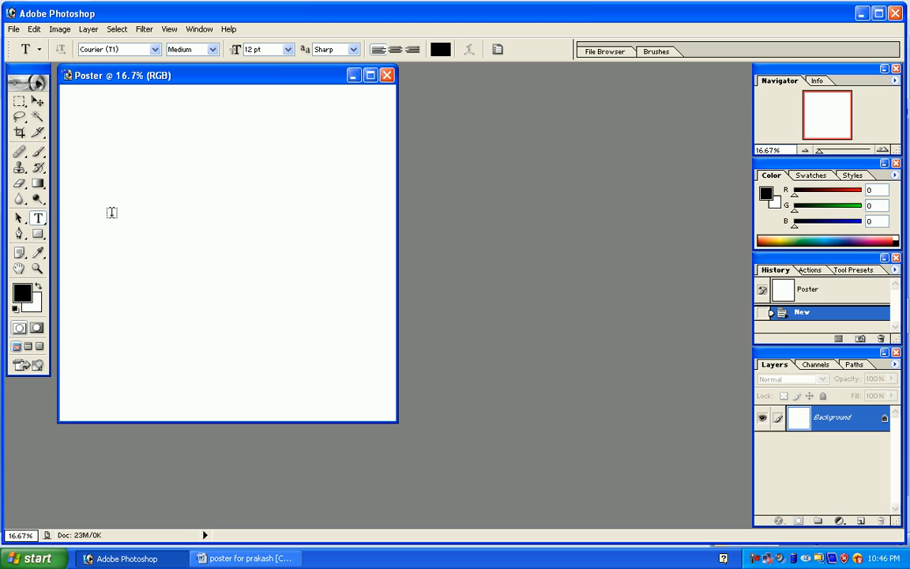
pyautogui.moveTo(58, 177)
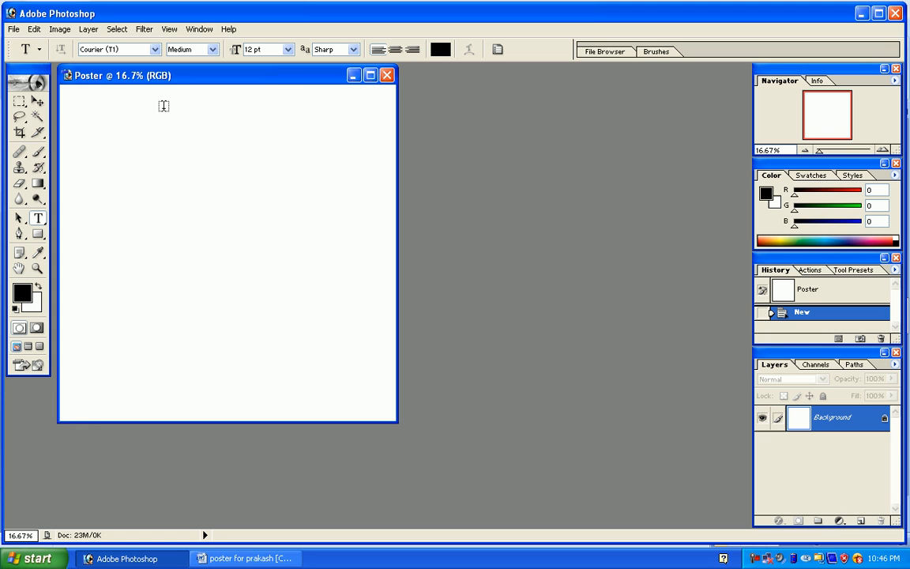
pyautogui.moveTo(49, 117)
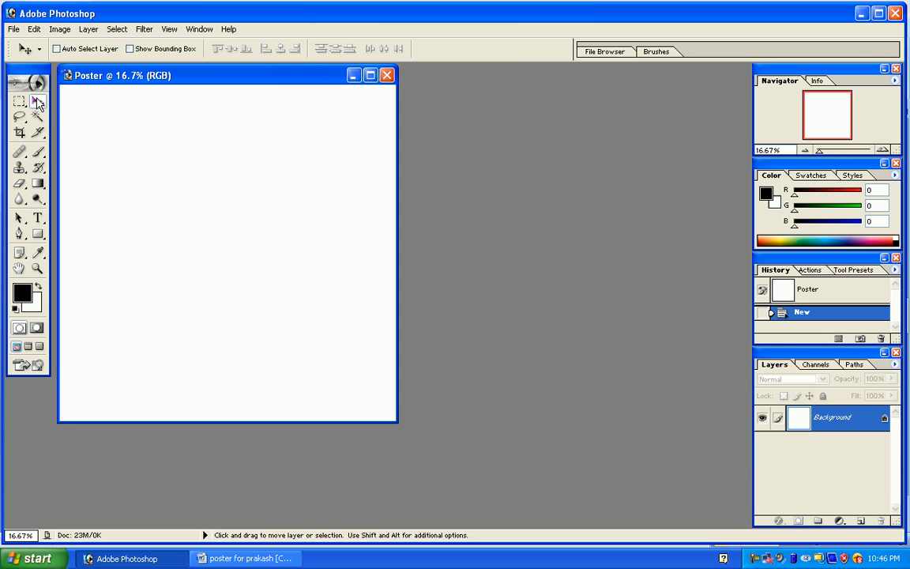
pyautogui.moveTo(37, 103)
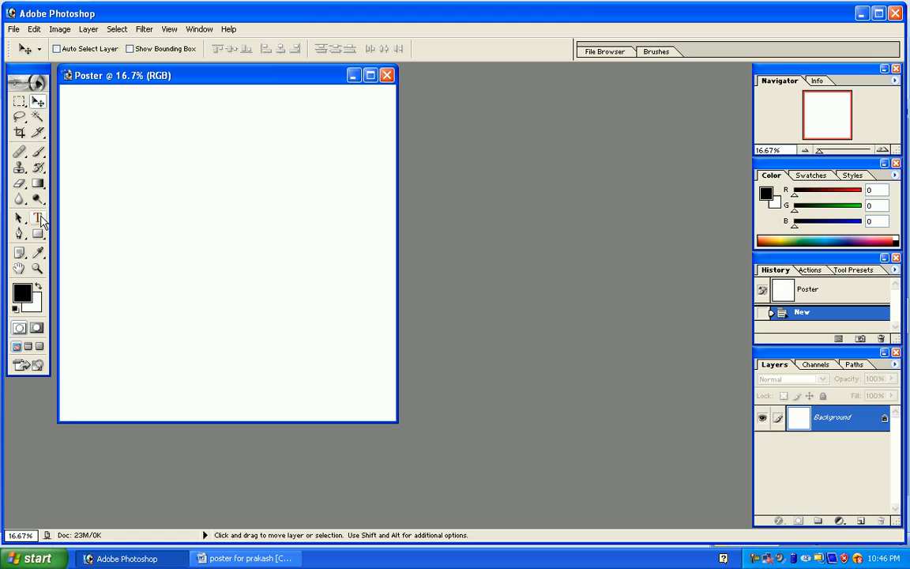
pyautogui.moveTo(38, 220)
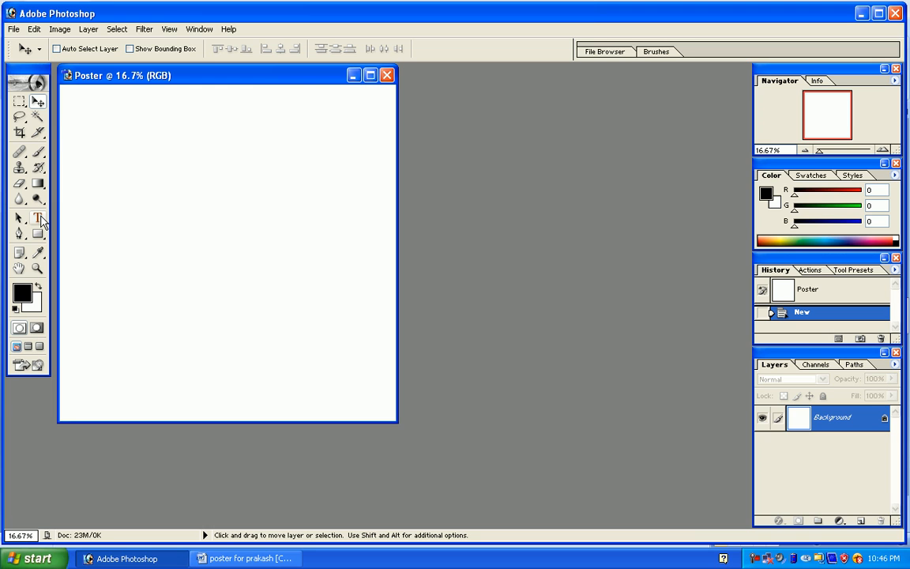
pyautogui.moveTo(10, 269)
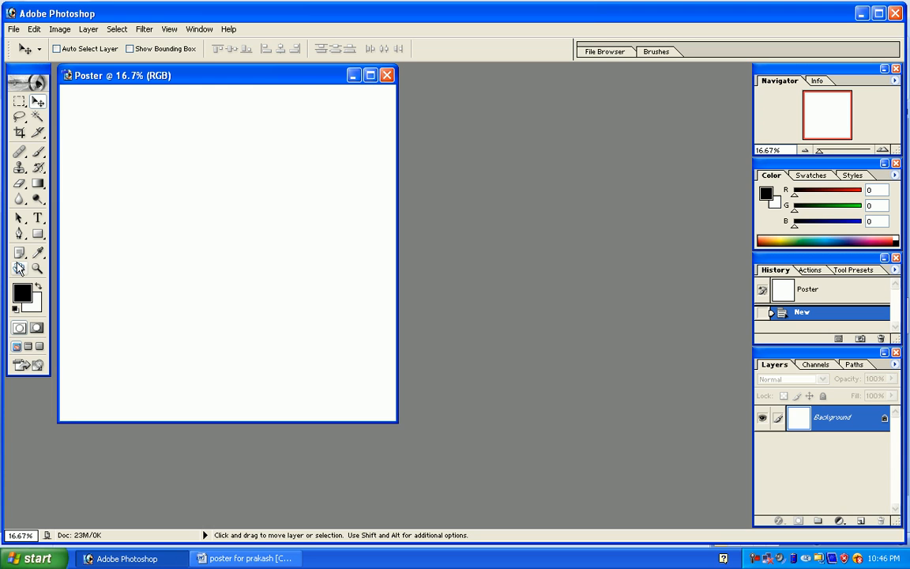
pyautogui.moveTo(18, 271)
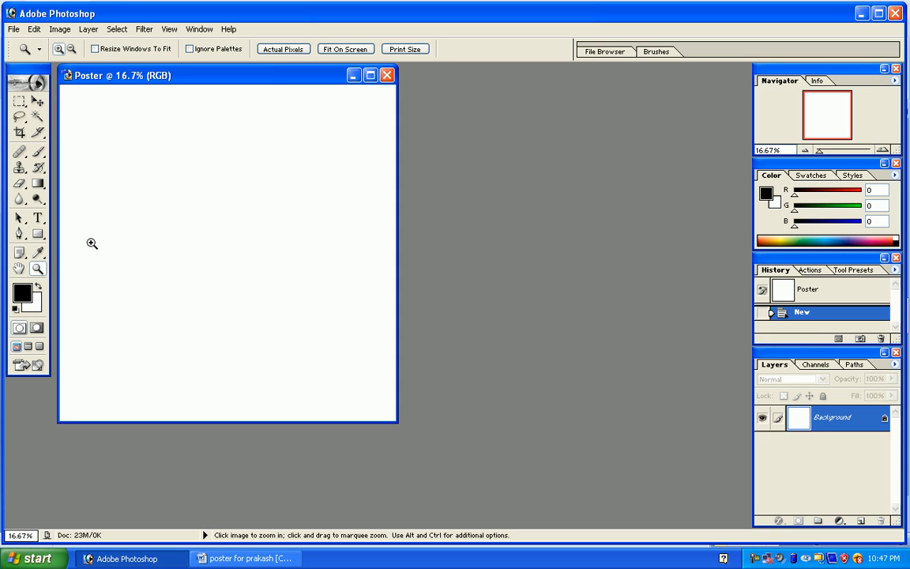
pyautogui.moveTo(93, 220); pyautogui.dragTo(126, 251)
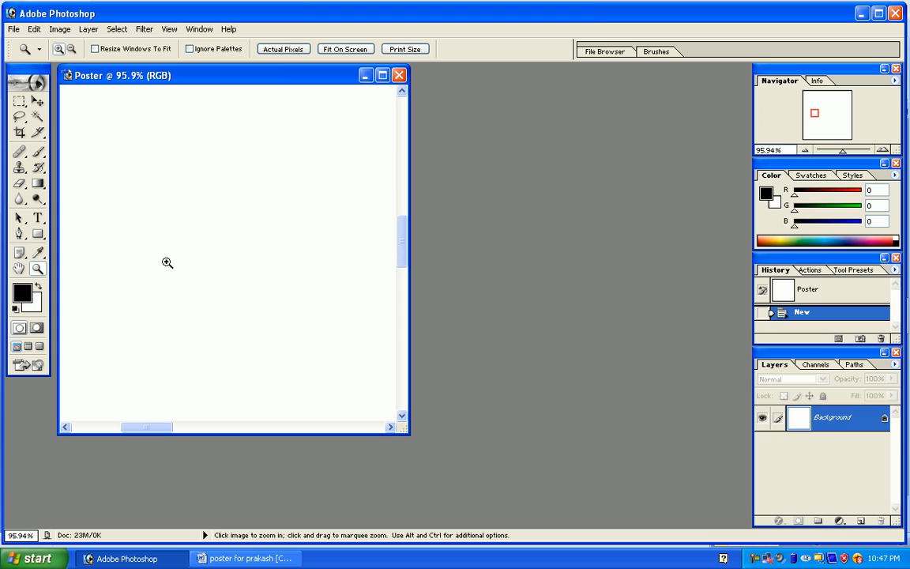
pyautogui.moveTo(162, 262)
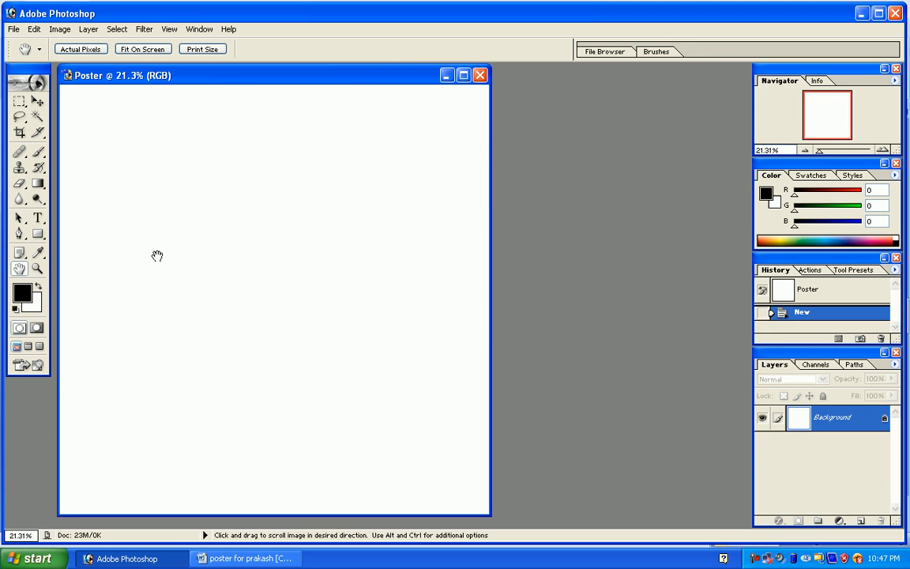
pyautogui.moveTo(90, 167)
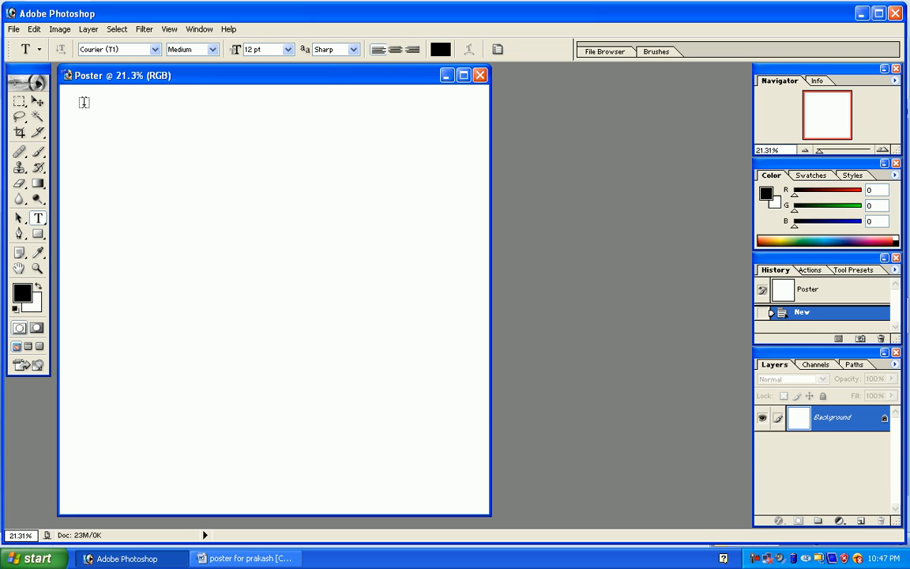
# Drag out a paragraph text box spanning the top of the poster canvas
pyautogui.moveTo(84, 102); pyautogui.dragTo(251, 170)
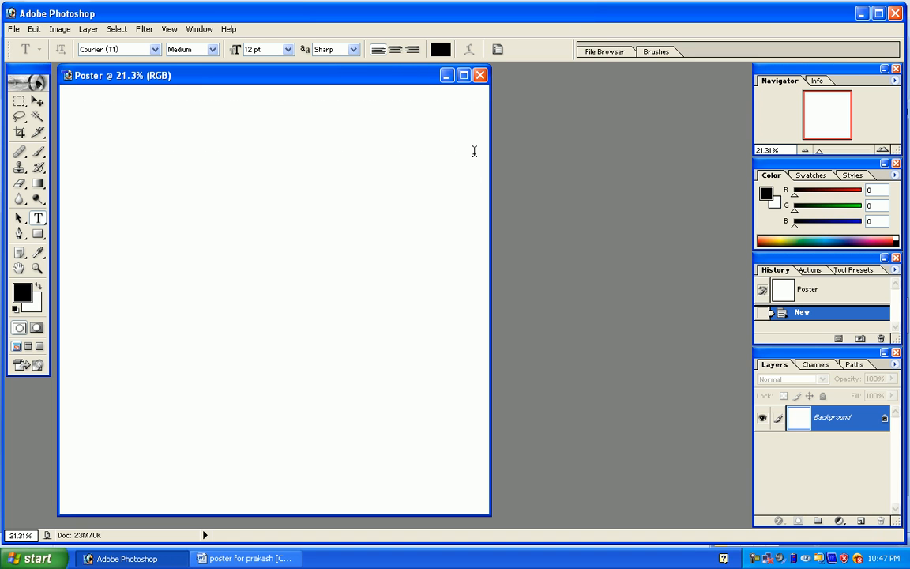
pyautogui.moveTo(84, 104); pyautogui.dragTo(474, 154)
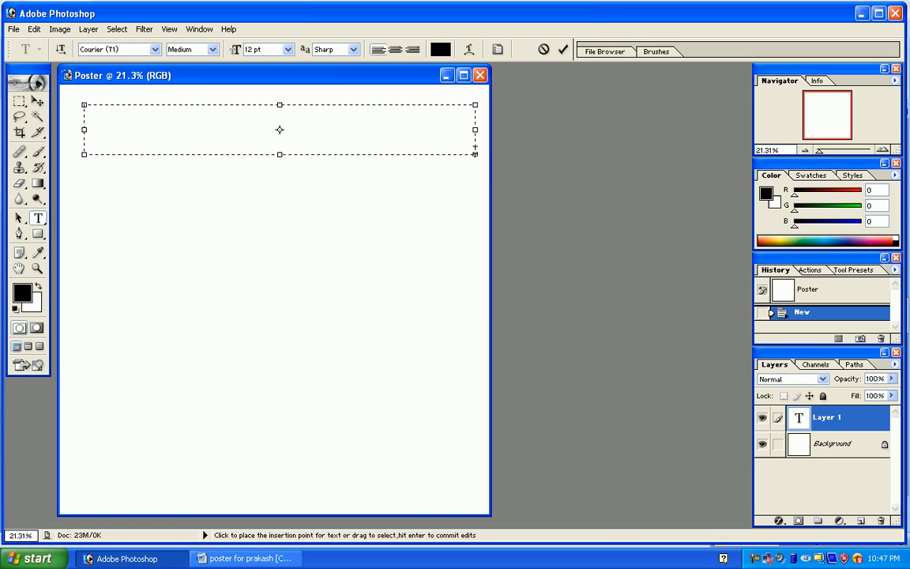
pyautogui.moveTo(249, 554)
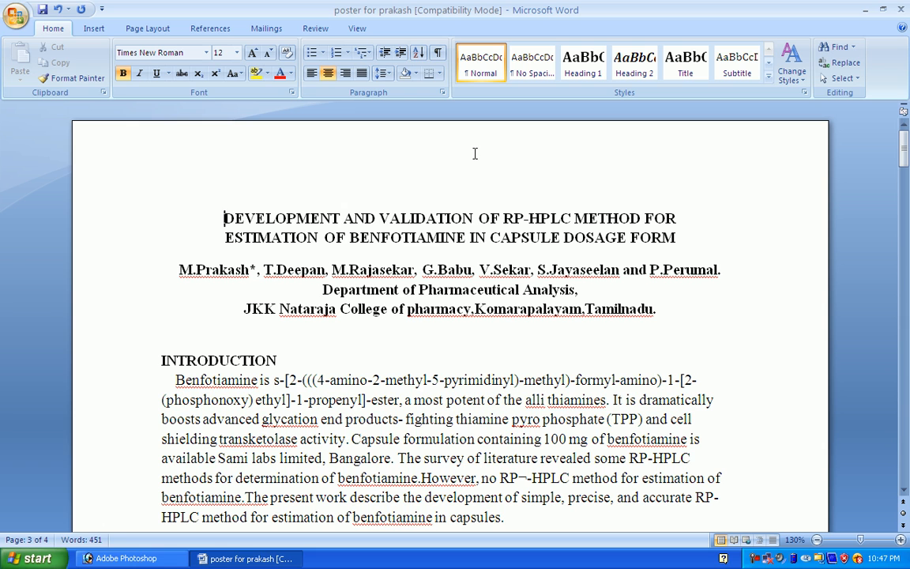
# Select the two-line paper title in Word and copy it
pyautogui.moveTo(224, 218); pyautogui.dragTo(675, 237)
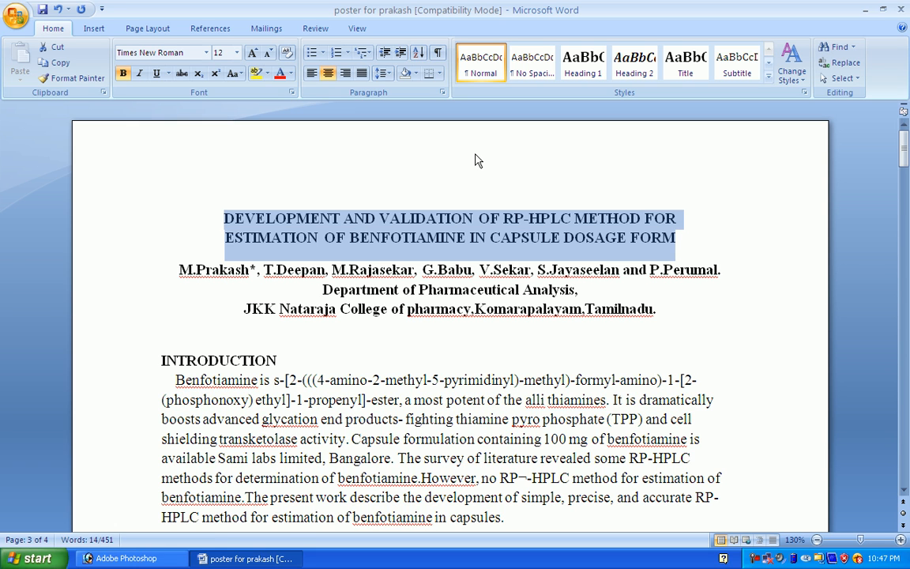
pyautogui.click(126, 557)
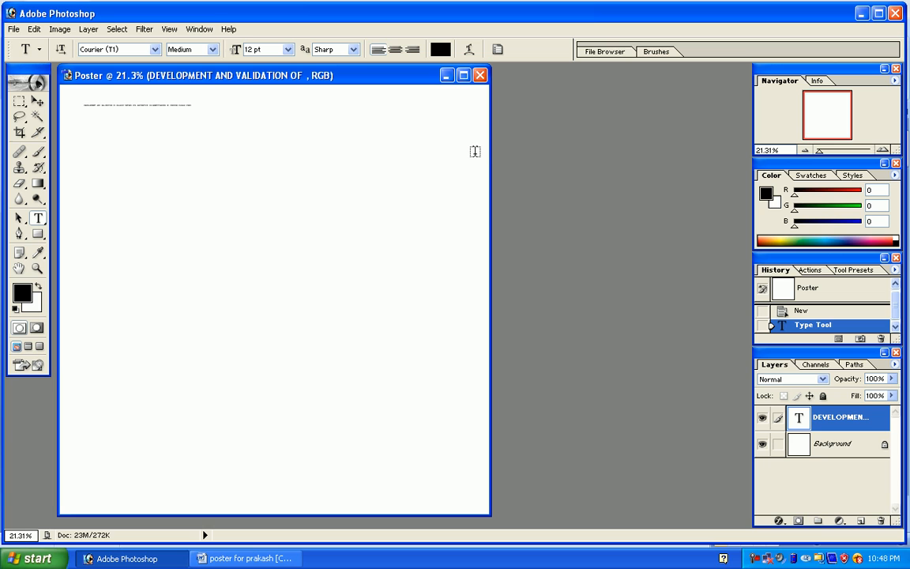
# Show the Character palette from the Window menu
pyautogui.click(210, 29)
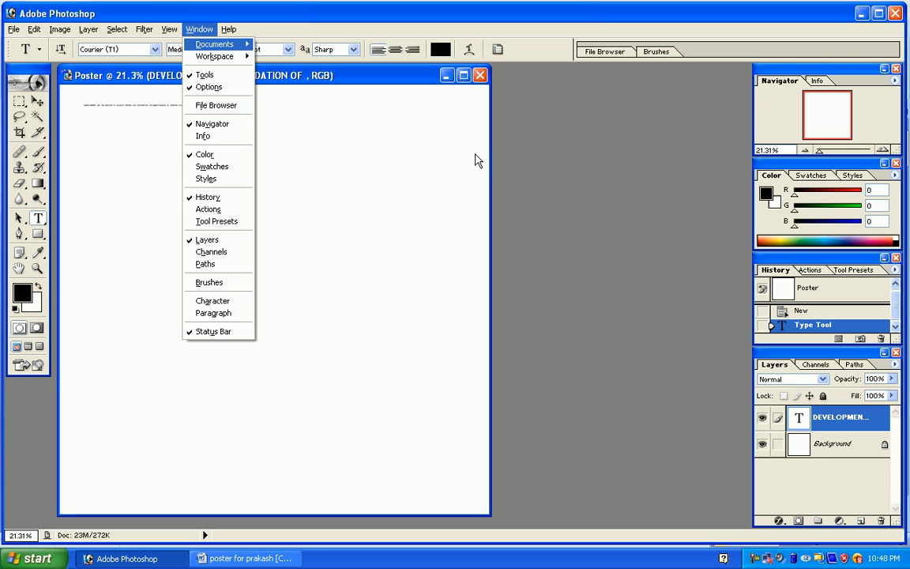
pyautogui.moveTo(212, 300)
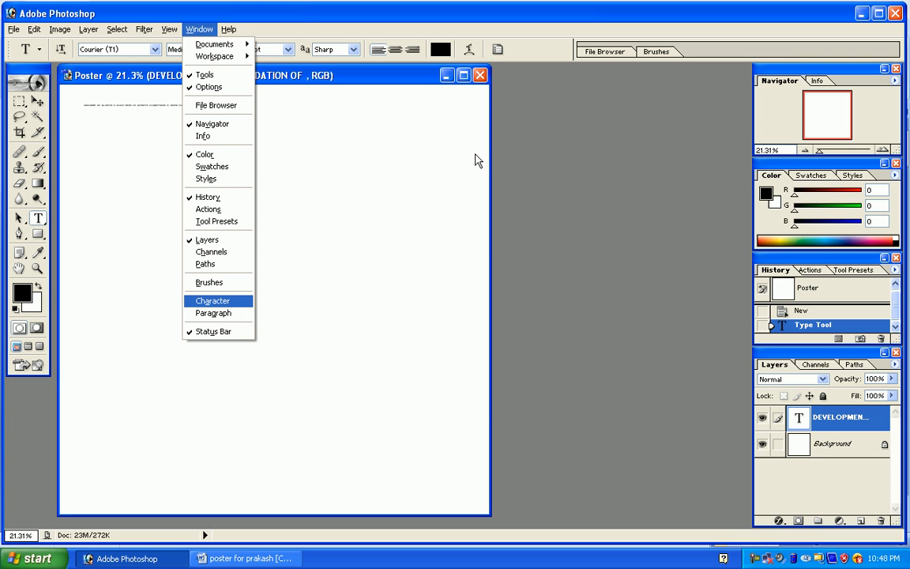
pyautogui.click(213, 300)
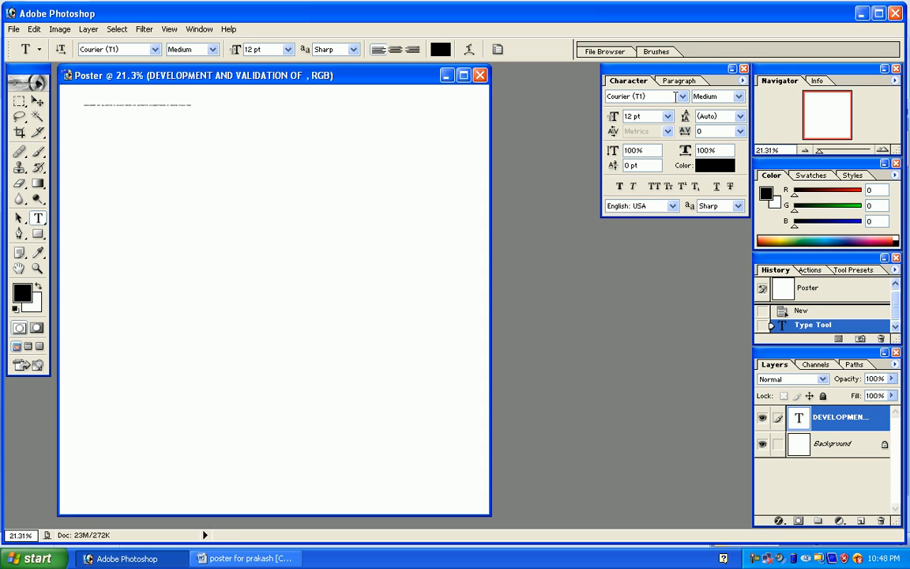
# Set the title font to Arial Black at 65 pt
pyautogui.click(644, 96)
pyautogui.write('Arial Black')
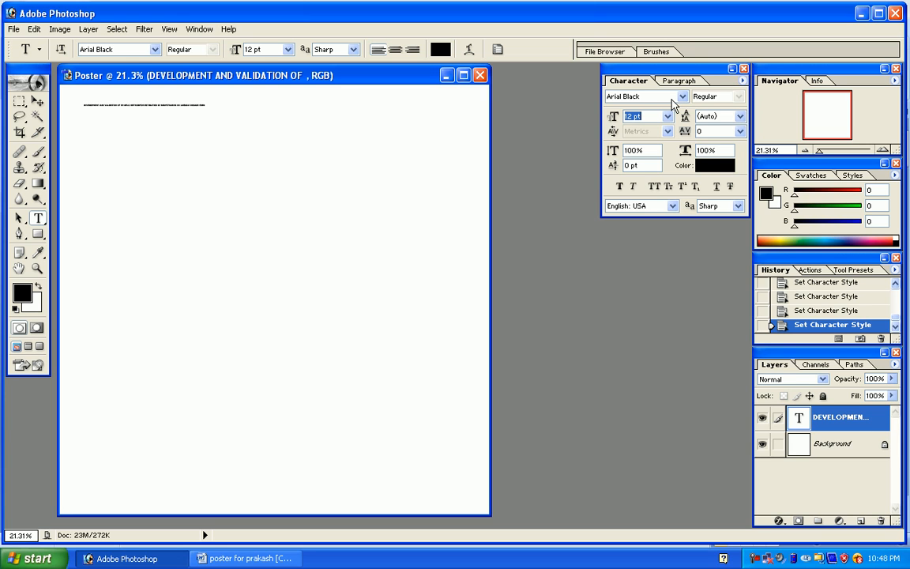
pyautogui.write('6')
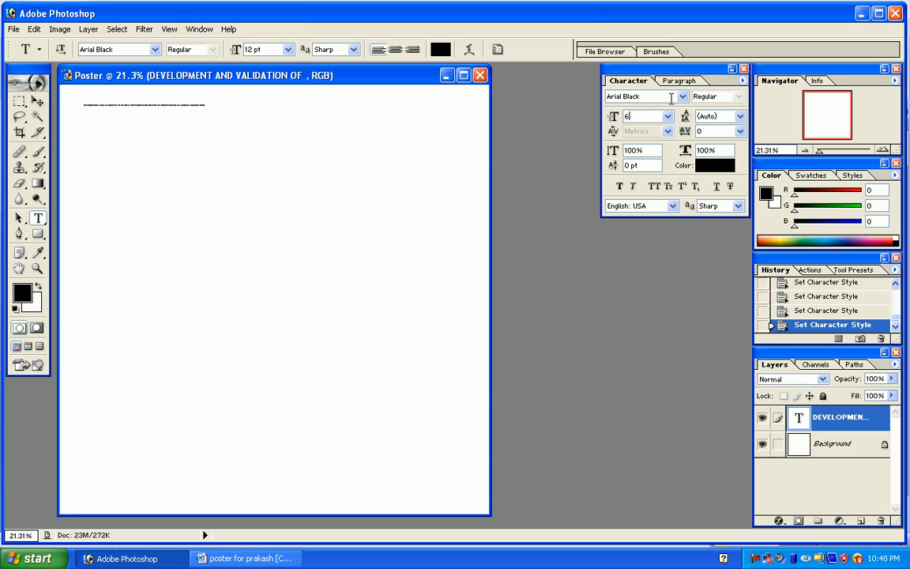
pyautogui.write('5 pt')
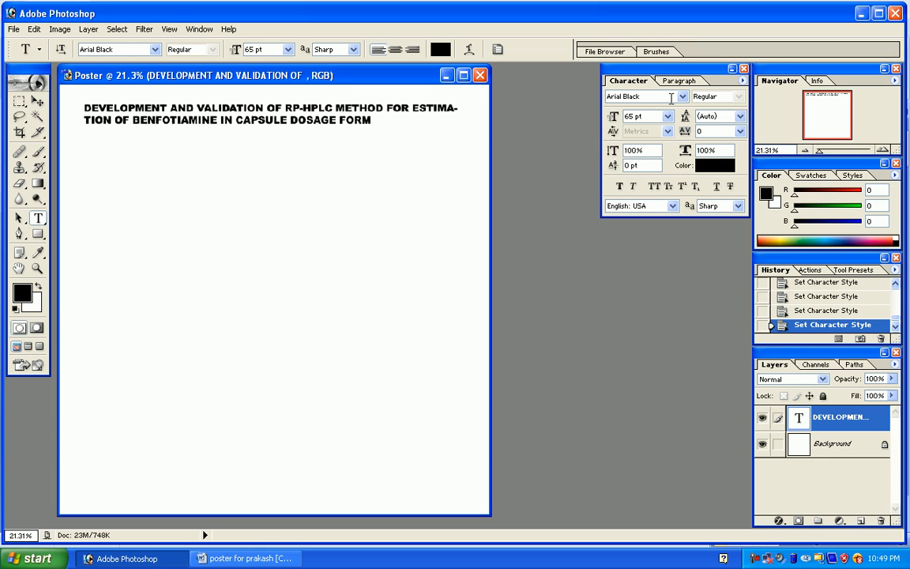
pyautogui.moveTo(687, 82)
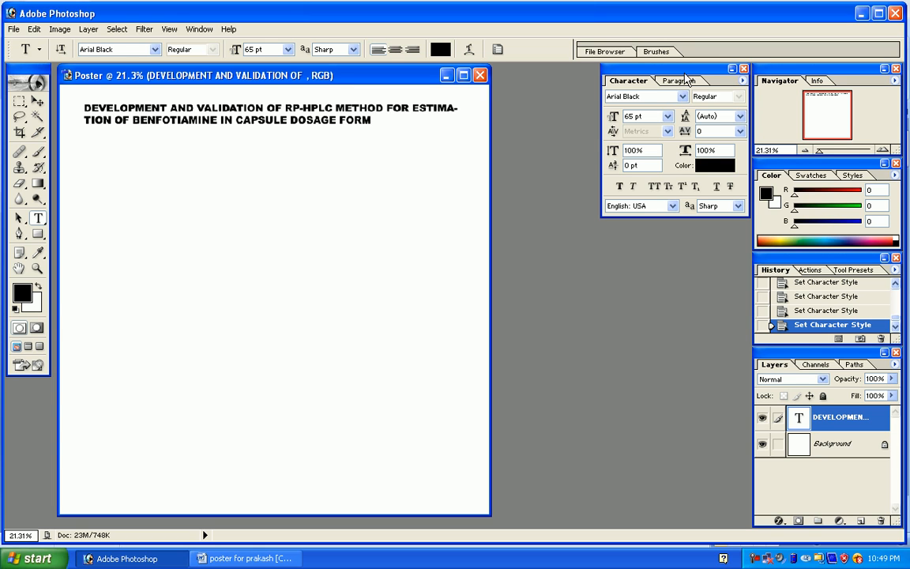
# Center-align the title paragraph and bring up the text colour picker
pyautogui.click(680, 82)
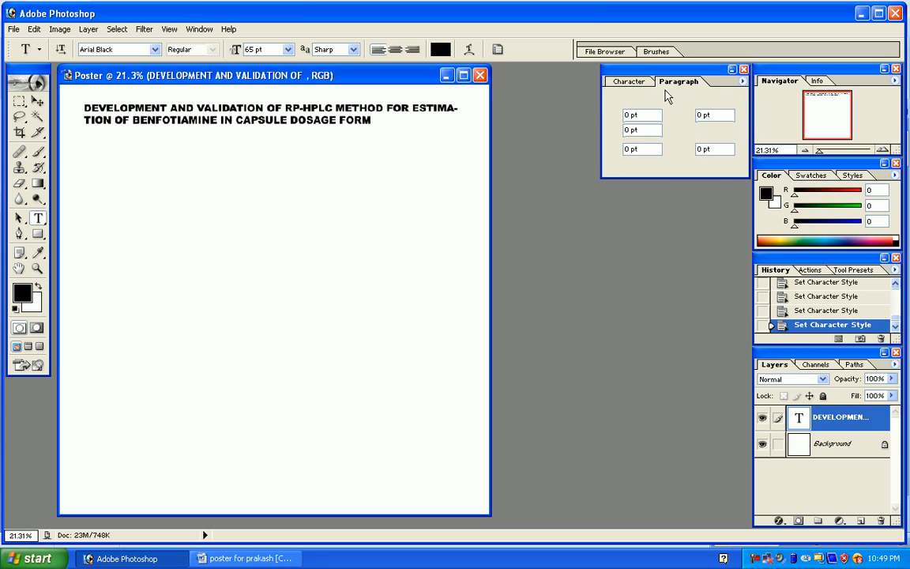
pyautogui.click(678, 83)
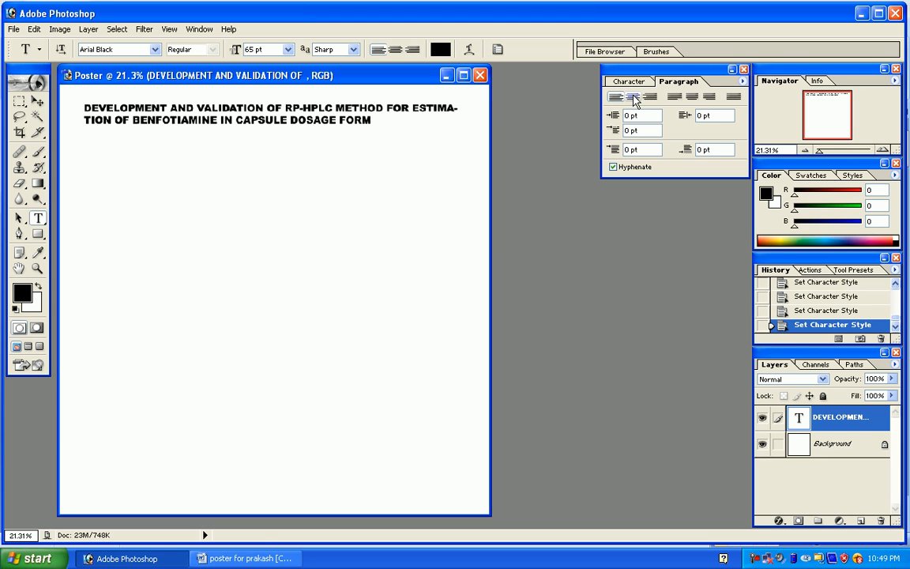
pyautogui.click(633, 96)
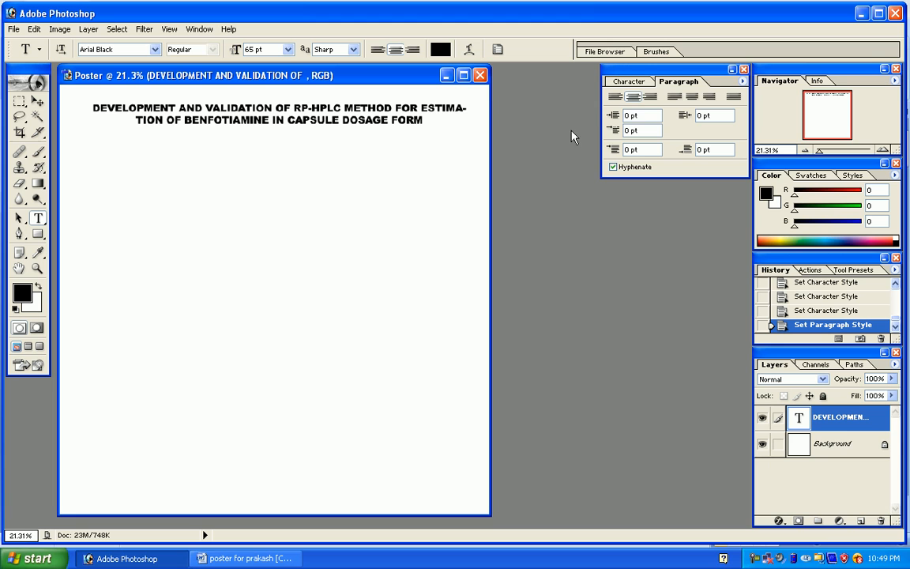
pyautogui.click(628, 83)
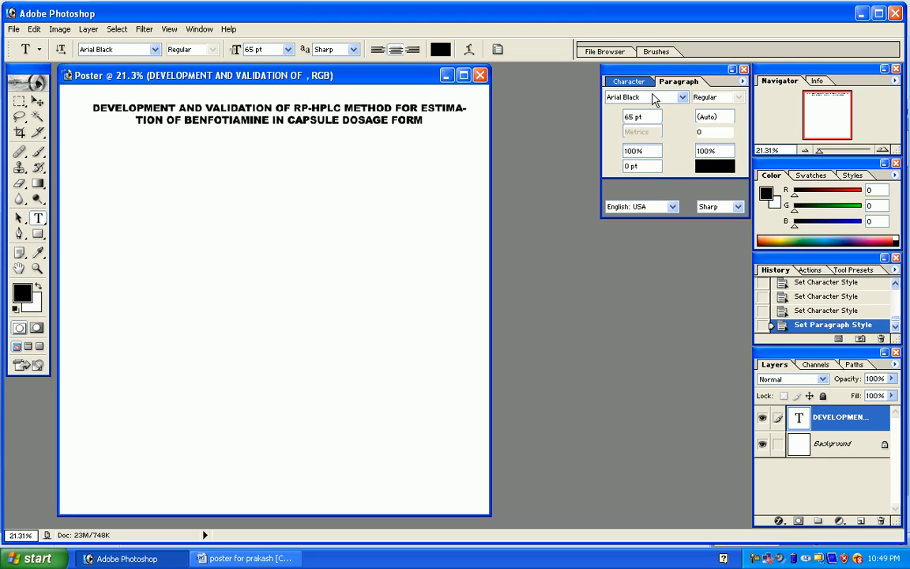
pyautogui.click(626, 82)
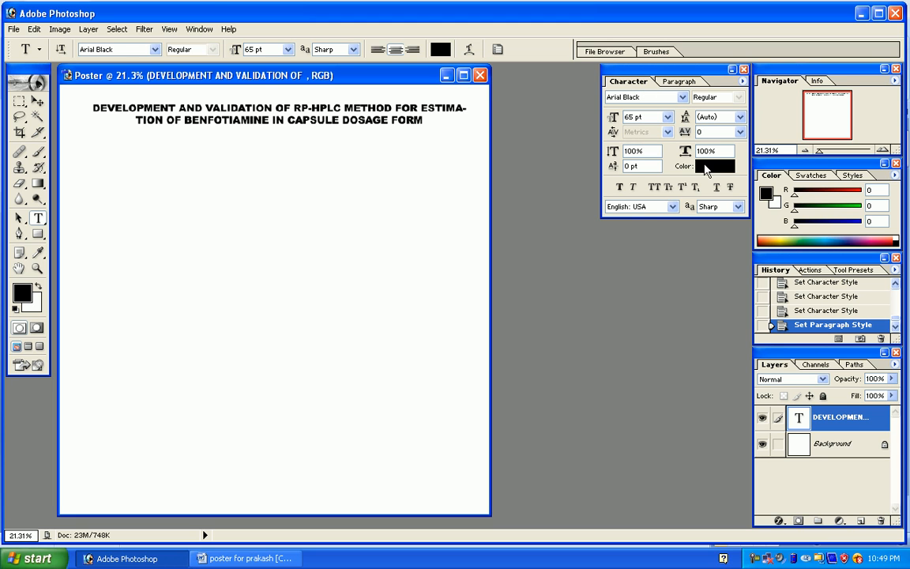
pyautogui.click(714, 165)
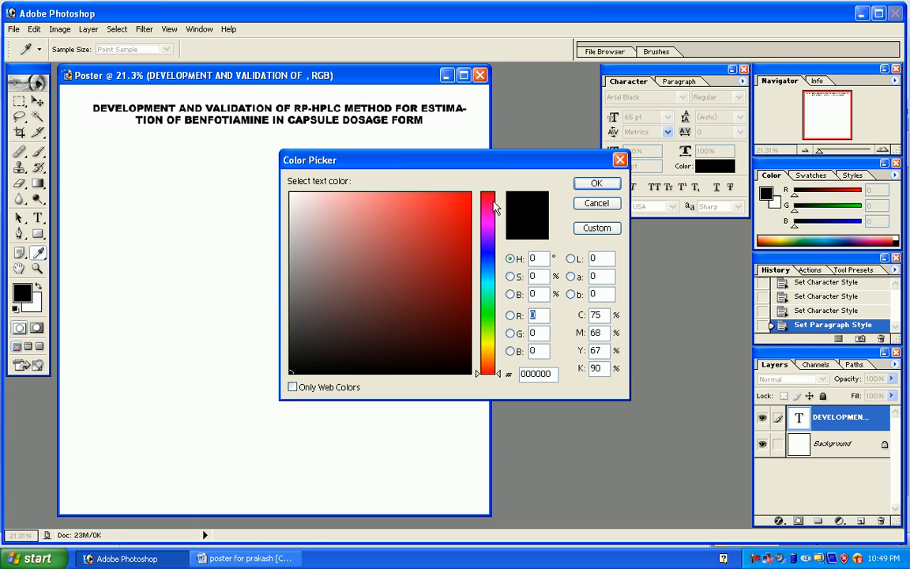
# Pick a bright saturated red in the Color Picker and confirm it
pyautogui.click(463, 199)
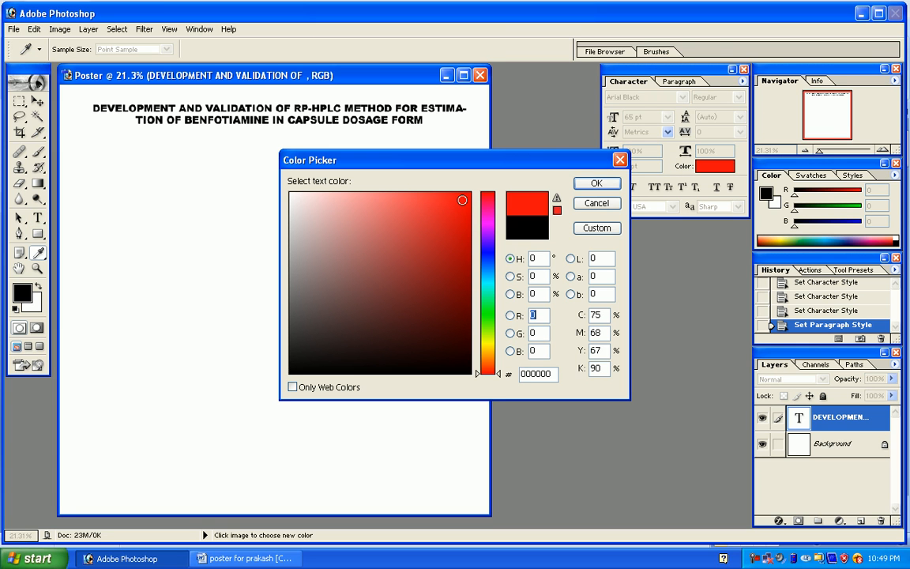
pyautogui.click(461, 199)
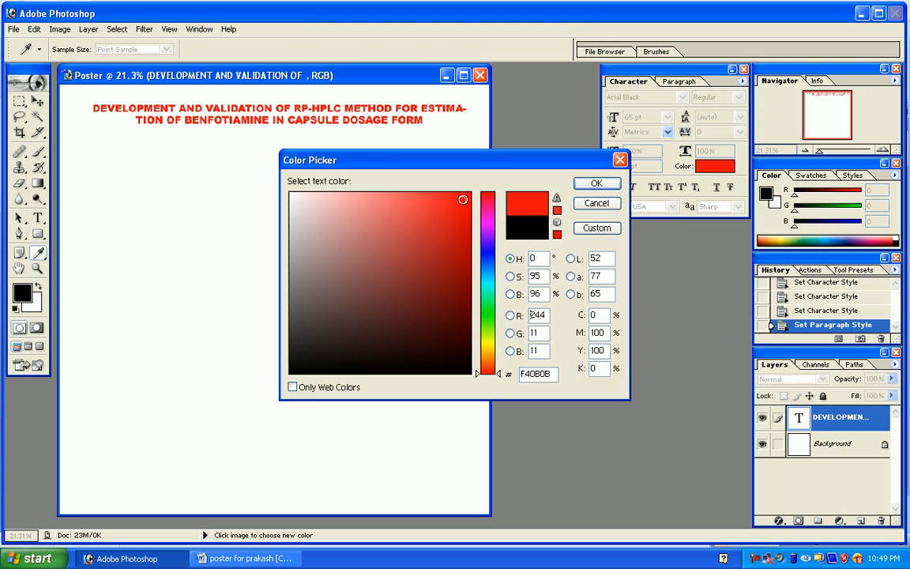
pyautogui.click(596, 183)
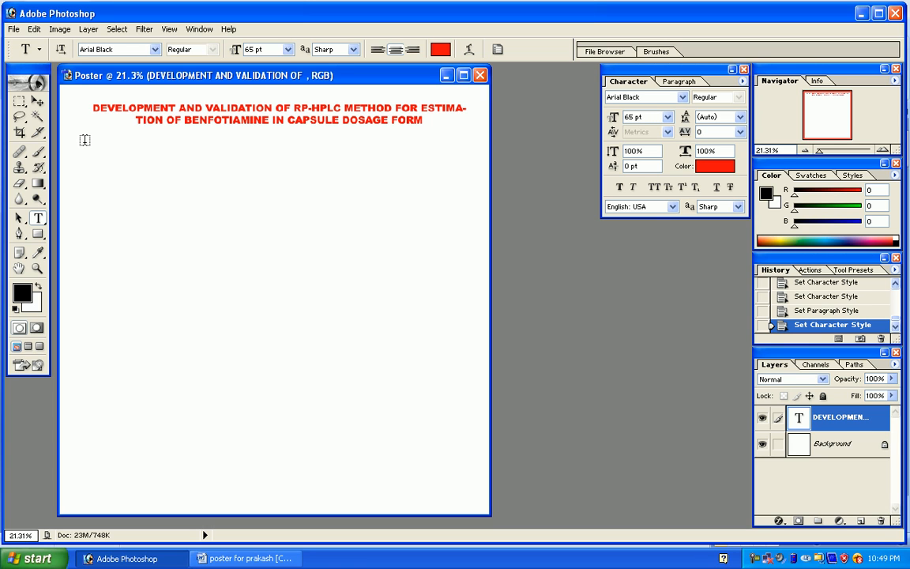
pyautogui.moveTo(84, 145); pyautogui.dragTo(144, 159)
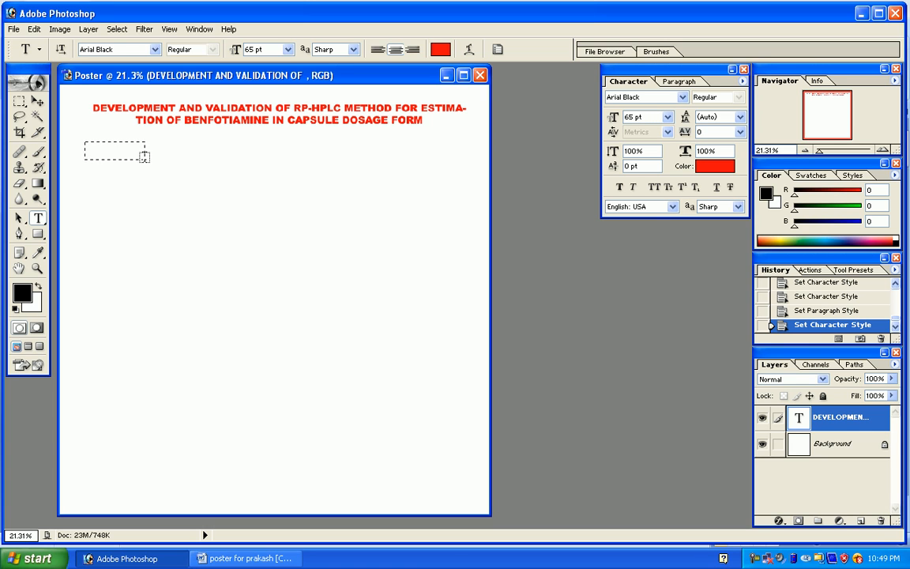
pyautogui.moveTo(146, 162); pyautogui.dragTo(302, 173)
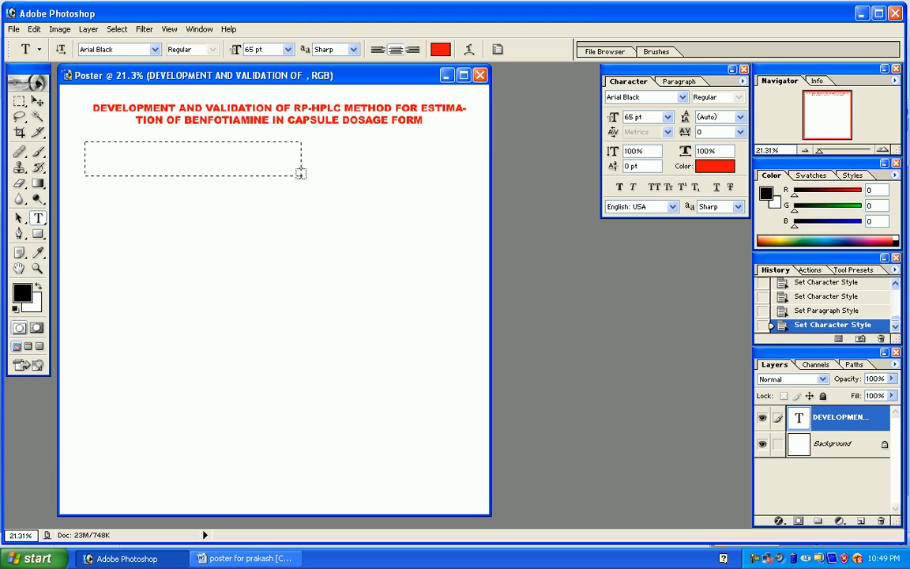
pyautogui.moveTo(302, 172); pyautogui.dragTo(476, 174)
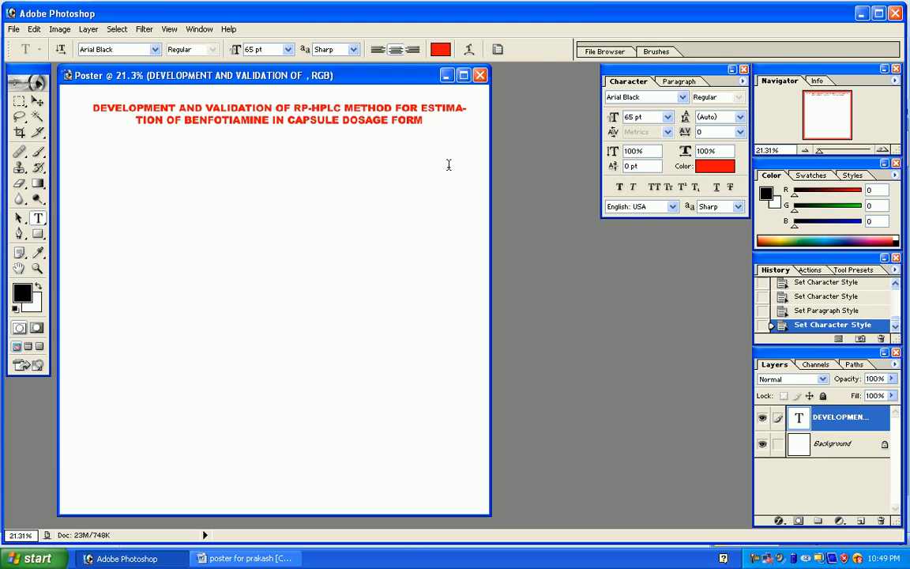
pyautogui.click(253, 559)
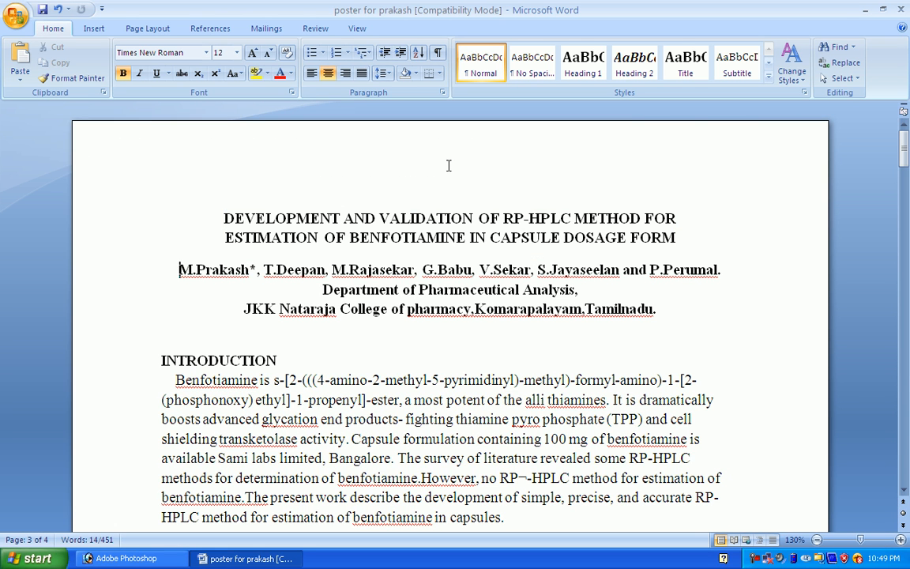
# Select and copy the author, department and college lines in Word
pyautogui.moveTo(179, 270); pyautogui.dragTo(656, 309)
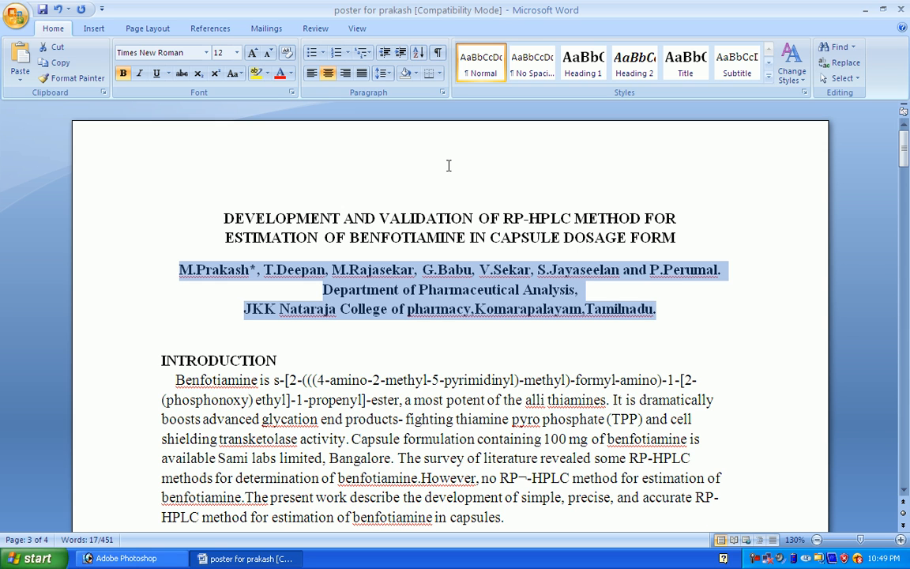
pyautogui.click(126, 558)
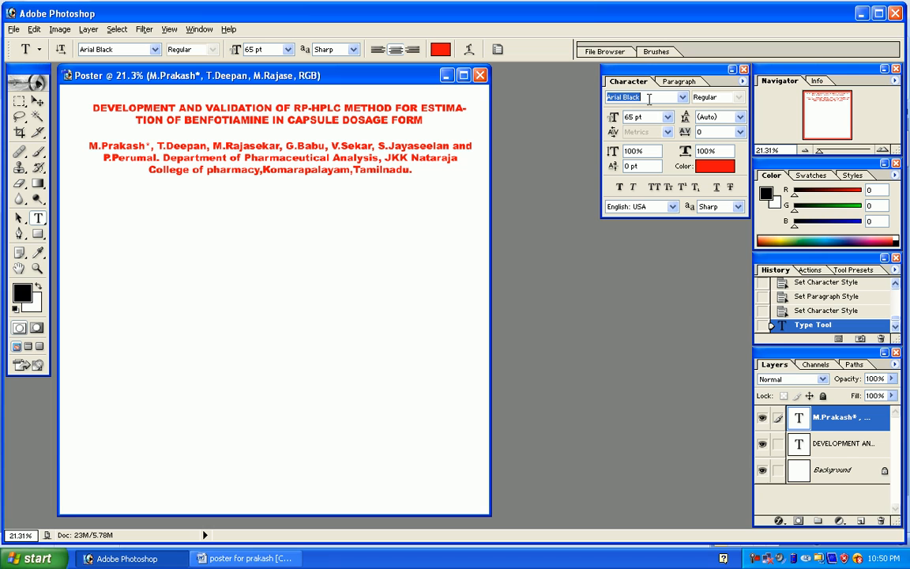
# Set the author and affiliation lines to Times New Roman, Roman, 50 pt
pyautogui.click(644, 96)
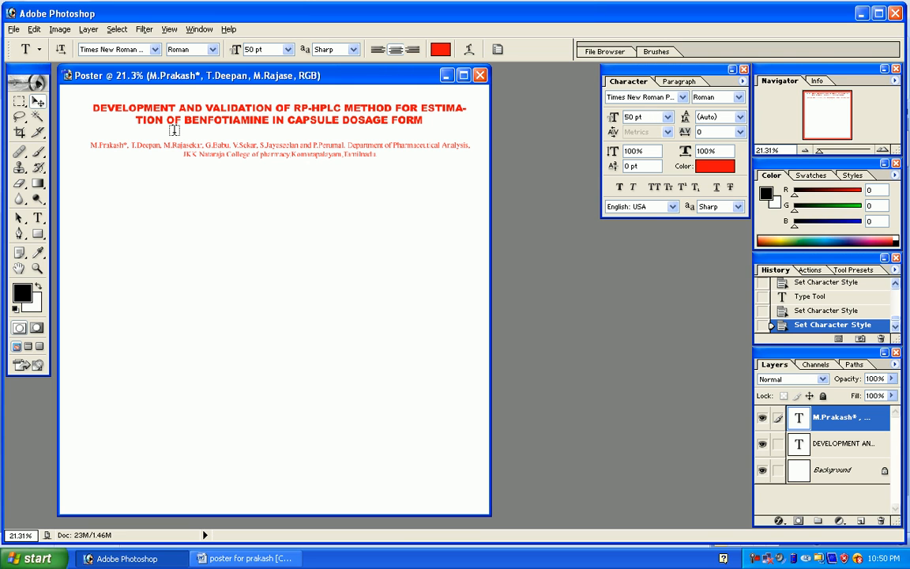
# Choose the Move tool to reposition the heading and author lines
pyautogui.click(23, 103)
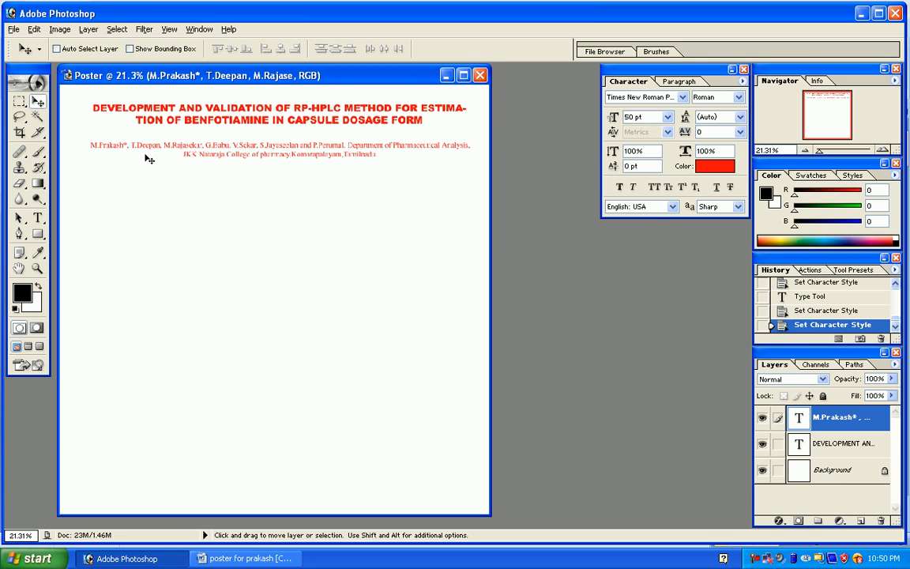
pyautogui.moveTo(161, 148)
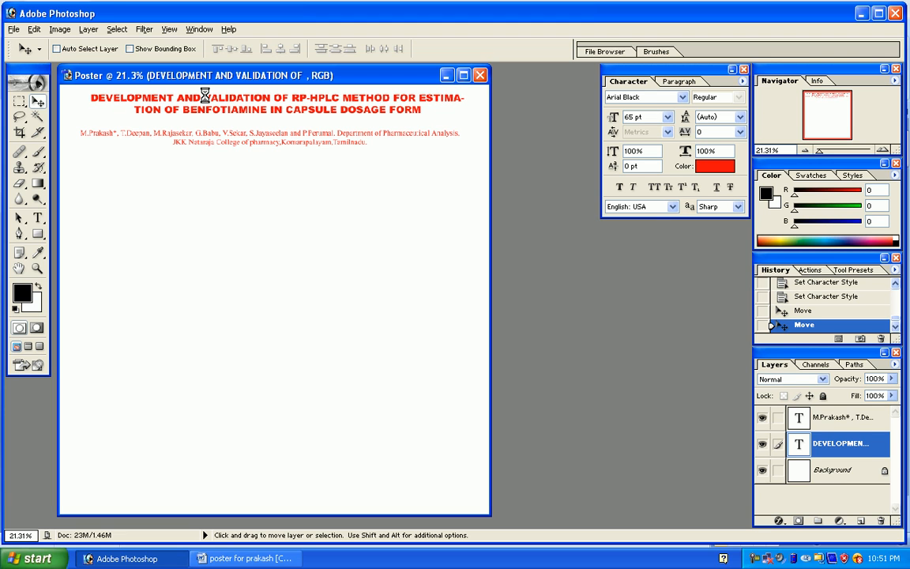
pyautogui.moveTo(227, 120)
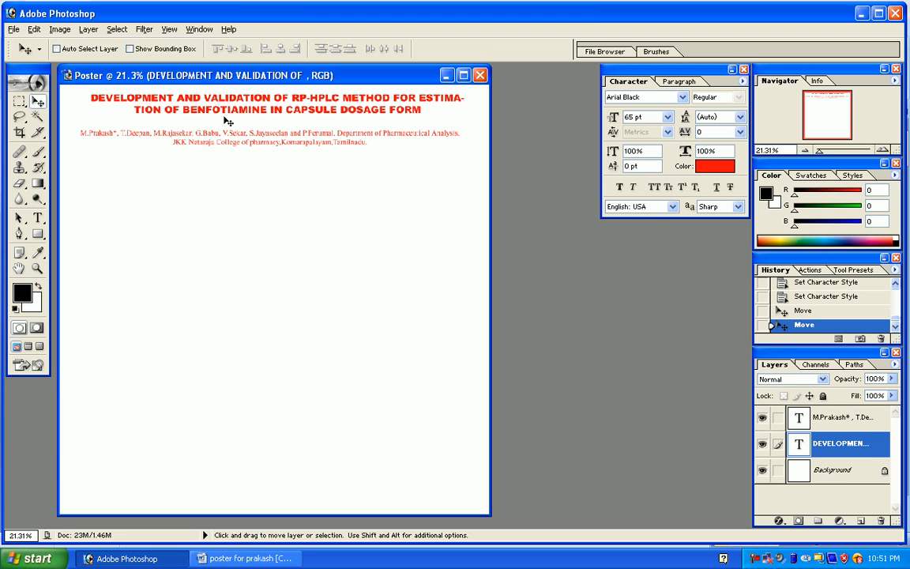
pyautogui.moveTo(193, 110)
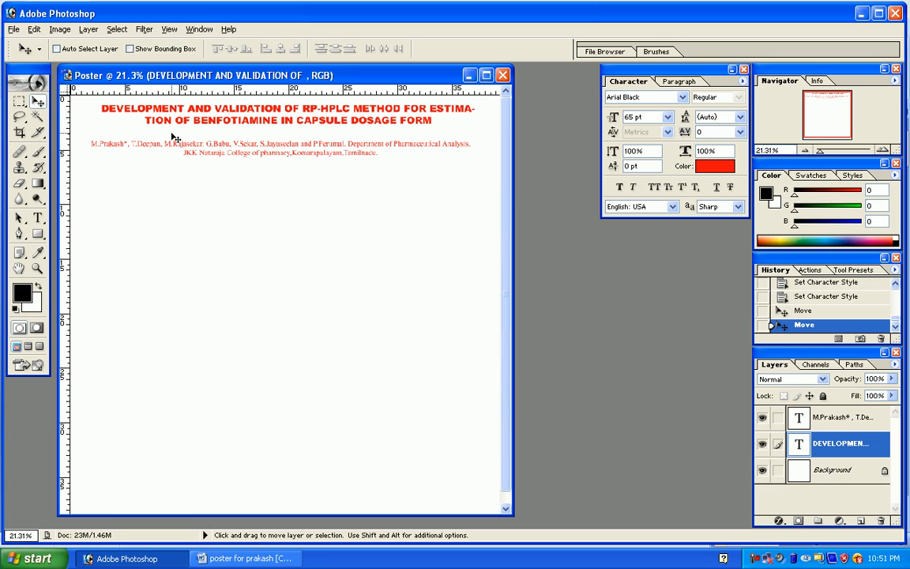
pyautogui.moveTo(167, 127)
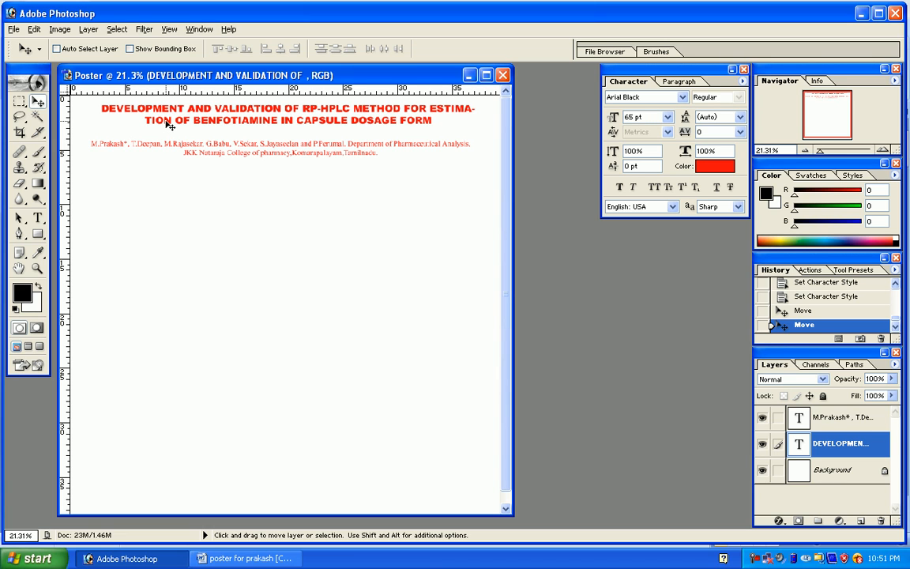
pyautogui.moveTo(197, 116)
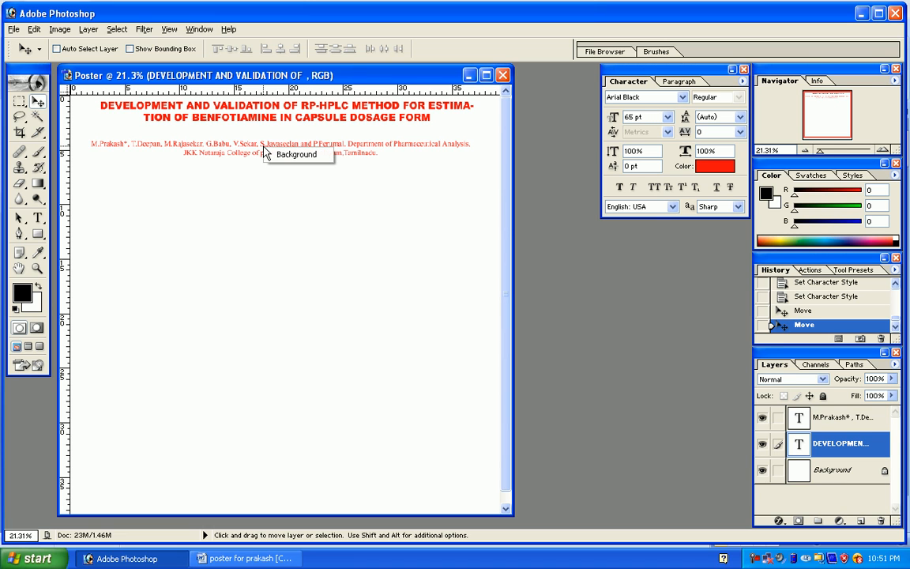
pyautogui.moveTo(253, 150)
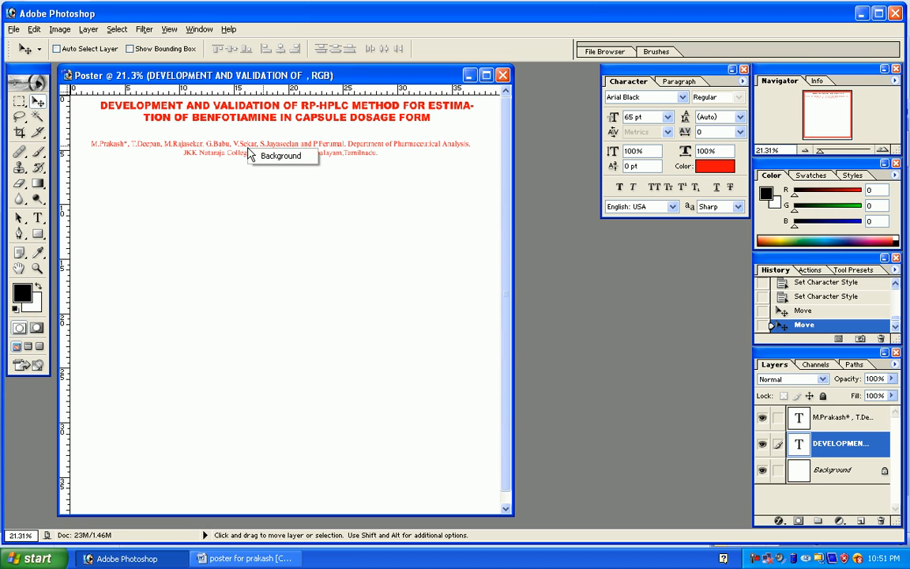
pyautogui.moveTo(583, 371)
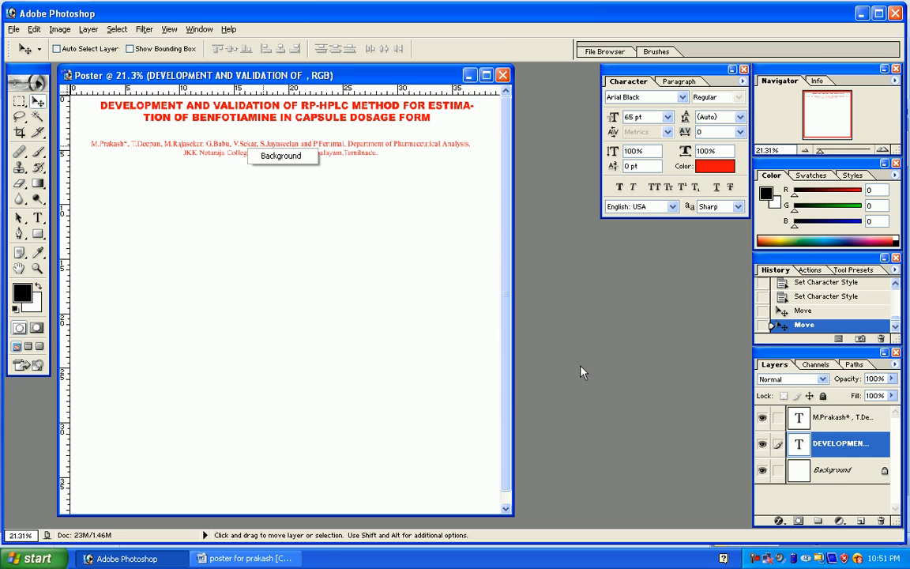
pyautogui.moveTo(727, 440)
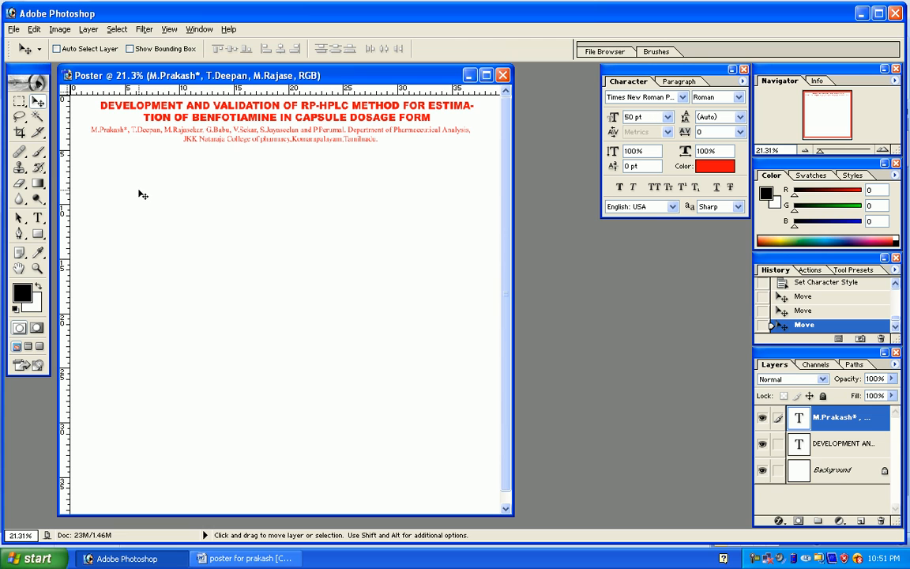
# Draw a tall paragraph text box from below the author lines to near the poster bottom
pyautogui.click(37, 219)
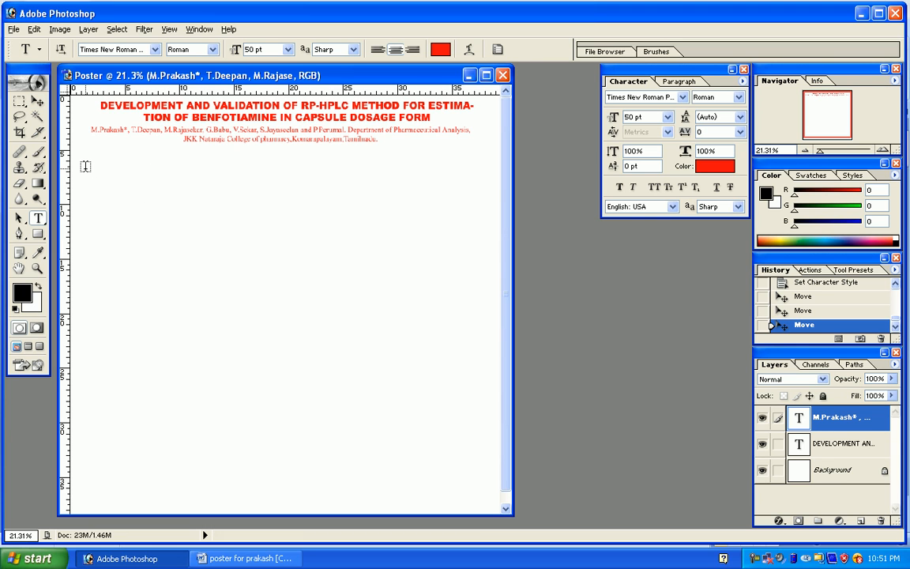
pyautogui.moveTo(85, 166); pyautogui.dragTo(172, 308)
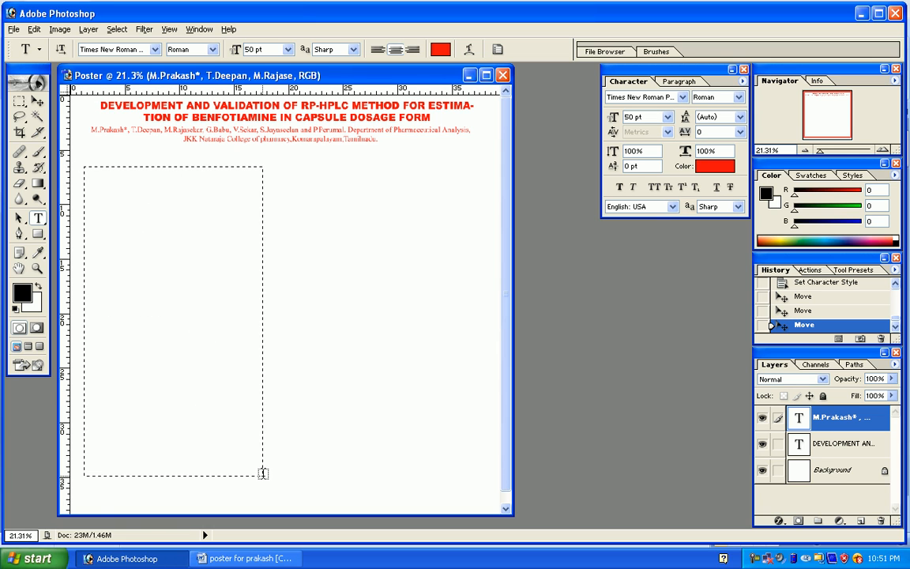
pyautogui.moveTo(264, 472); pyautogui.dragTo(294, 497)
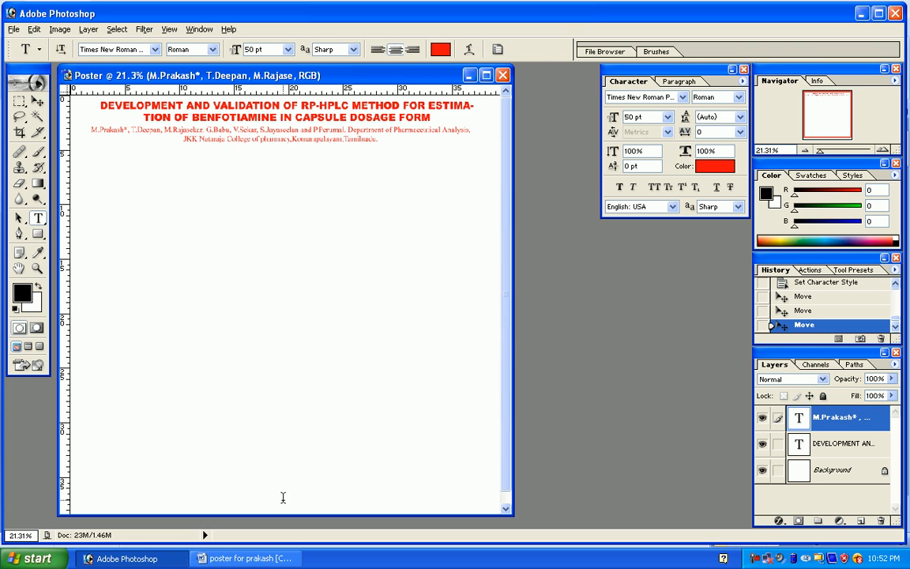
pyautogui.moveTo(84, 167); pyautogui.dragTo(283, 500)
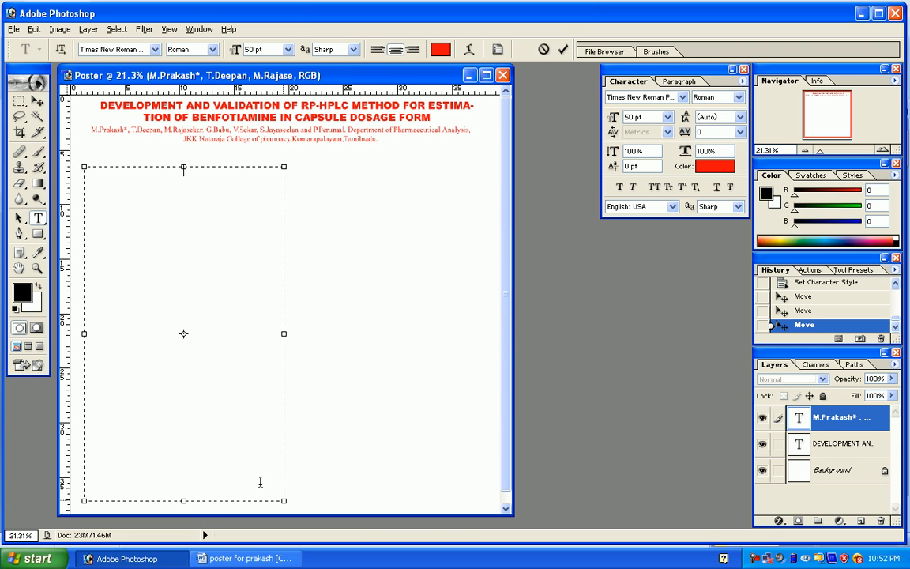
pyautogui.click(241, 558)
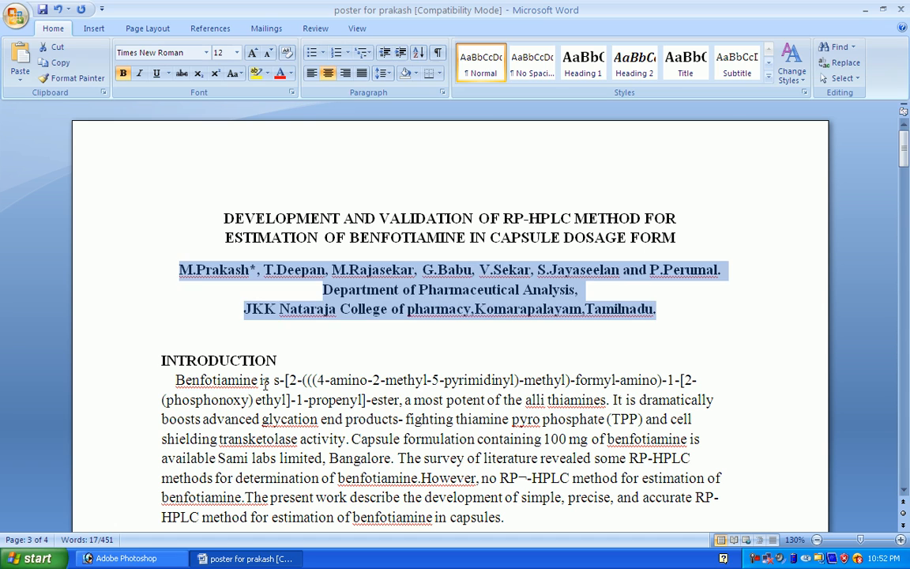
# Select the Word text from the INTRODUCTION heading through 'chromatographic system.'
pyautogui.click(172, 360)
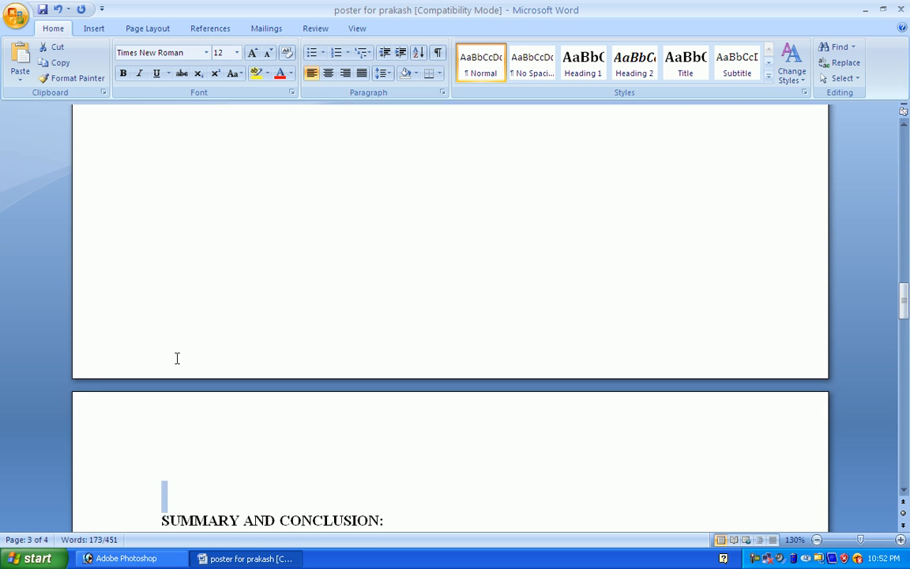
pyautogui.scroll(-3)
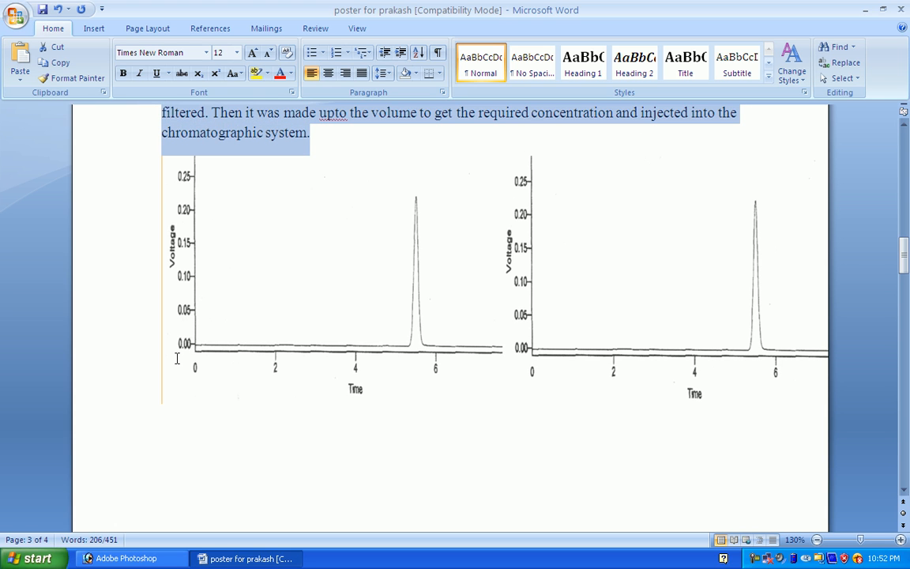
pyautogui.click(128, 558)
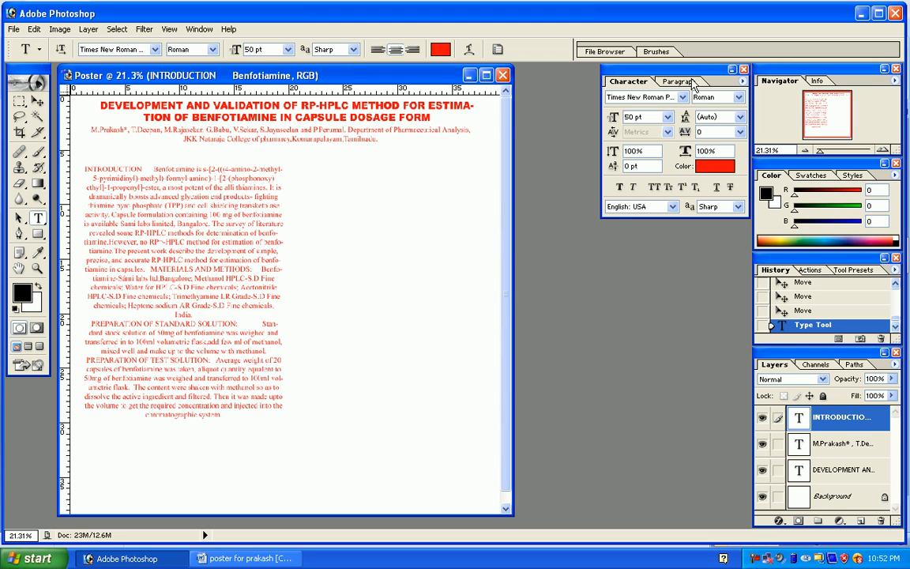
# Justify the pasted body text column using the Paragraph palette
pyautogui.click(684, 81)
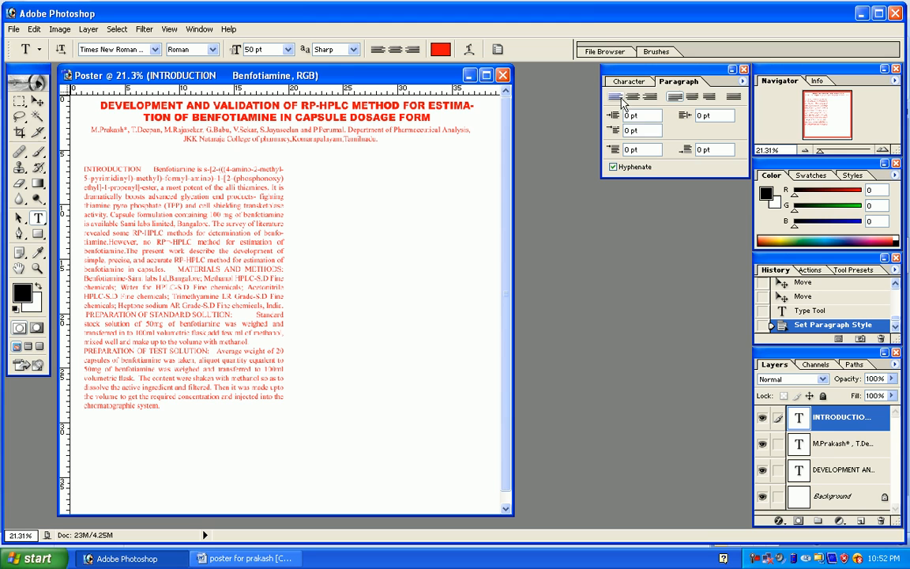
pyautogui.click(626, 83)
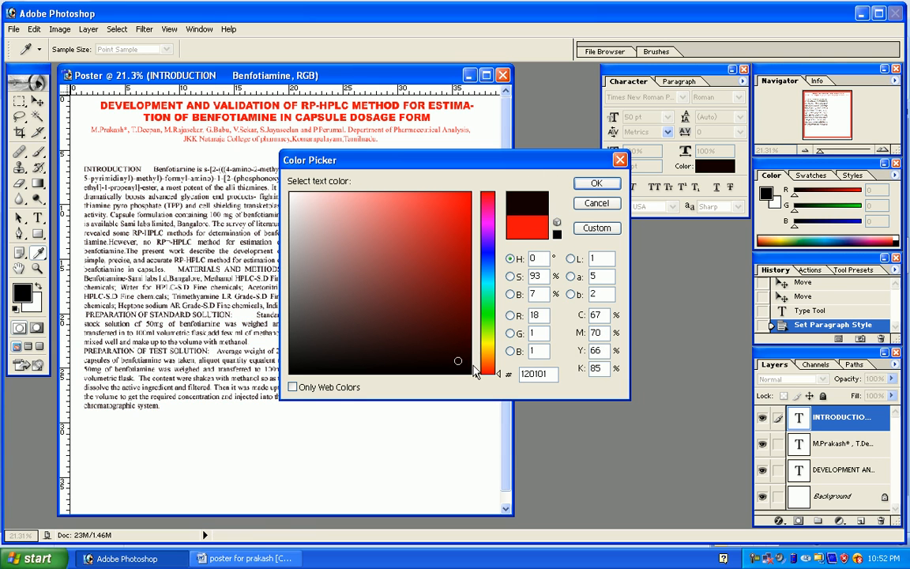
# Recolour the body text to an almost-black shade in the Color Picker
pyautogui.click(465, 371)
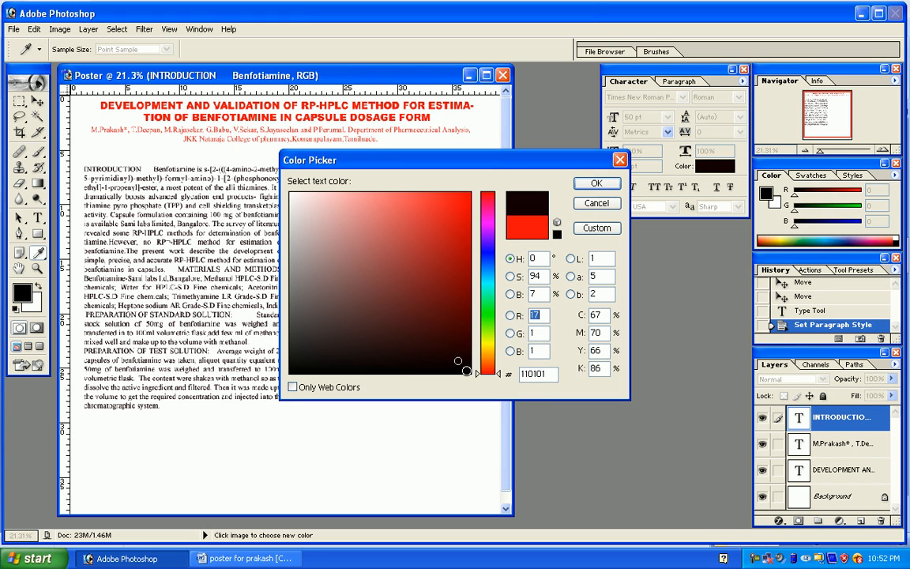
pyautogui.click(461, 365)
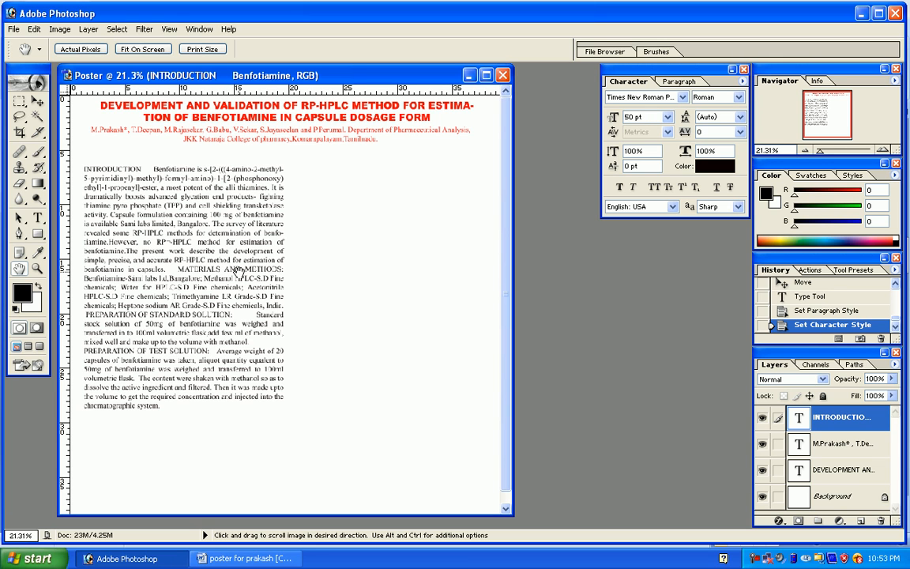
# Zoom the poster to Actual Pixels to check the body text
pyautogui.rightClick(233, 279)
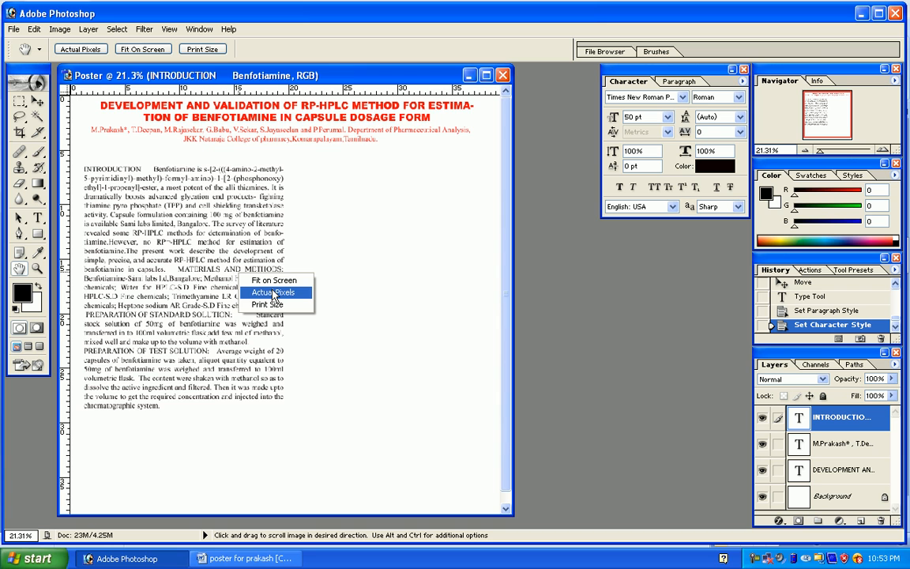
pyautogui.click(269, 292)
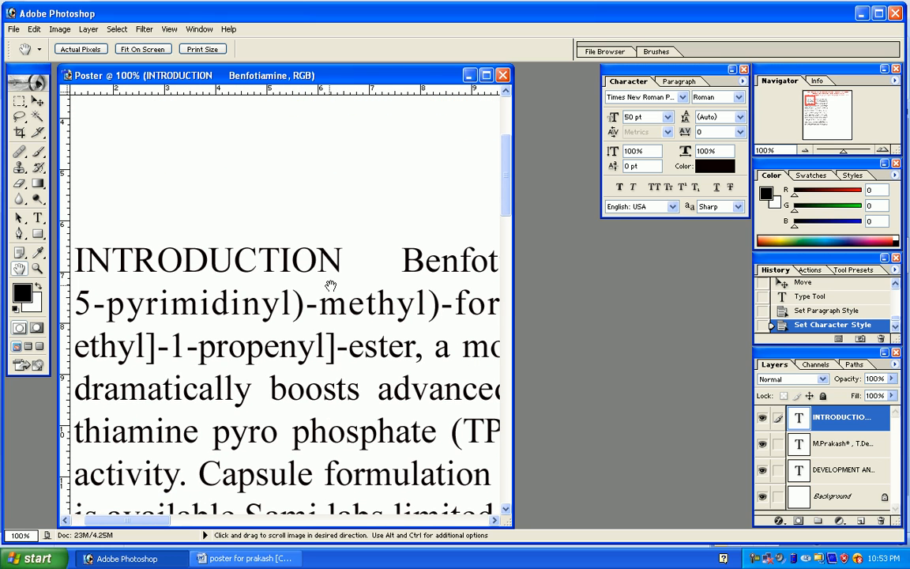
pyautogui.moveTo(337, 275)
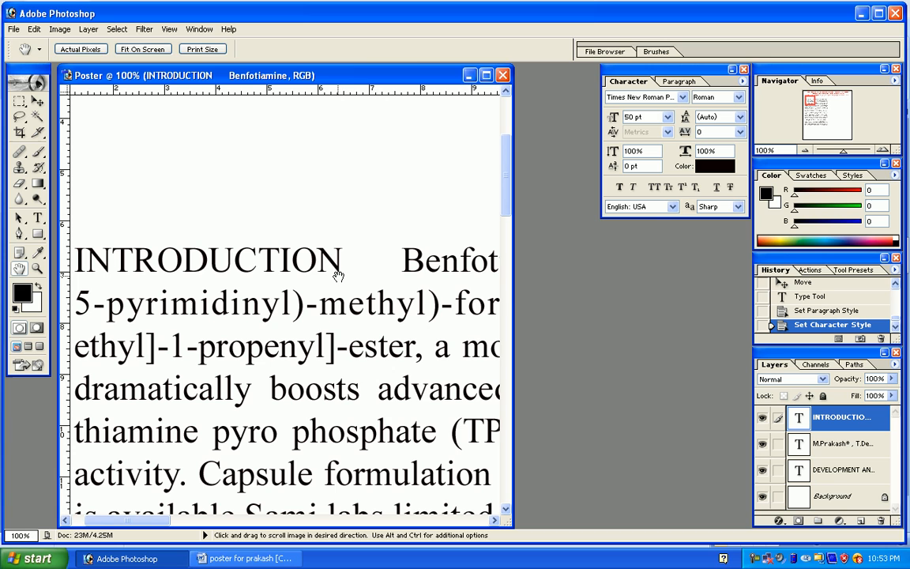